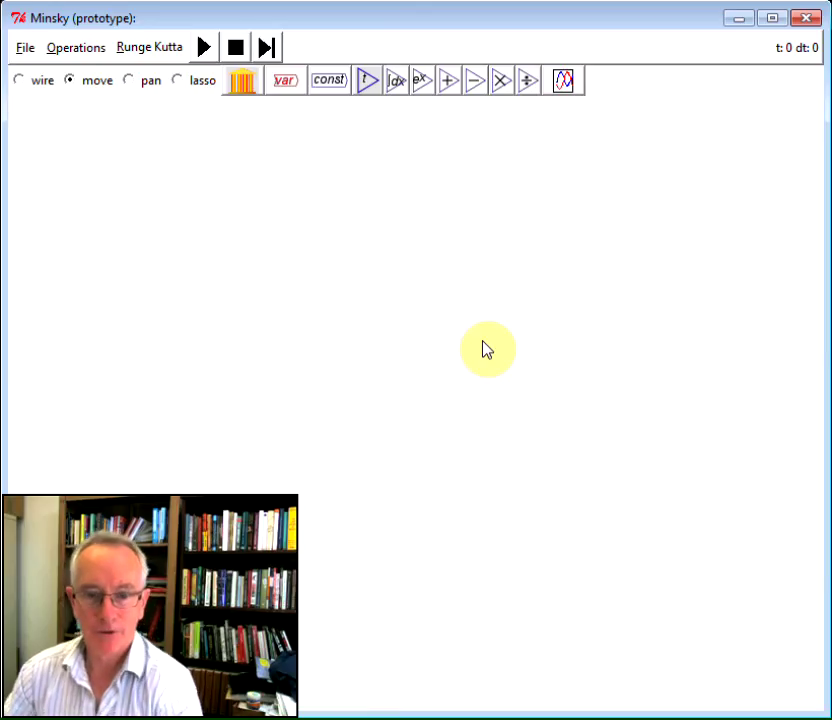
pyautogui.moveTo(284, 80)
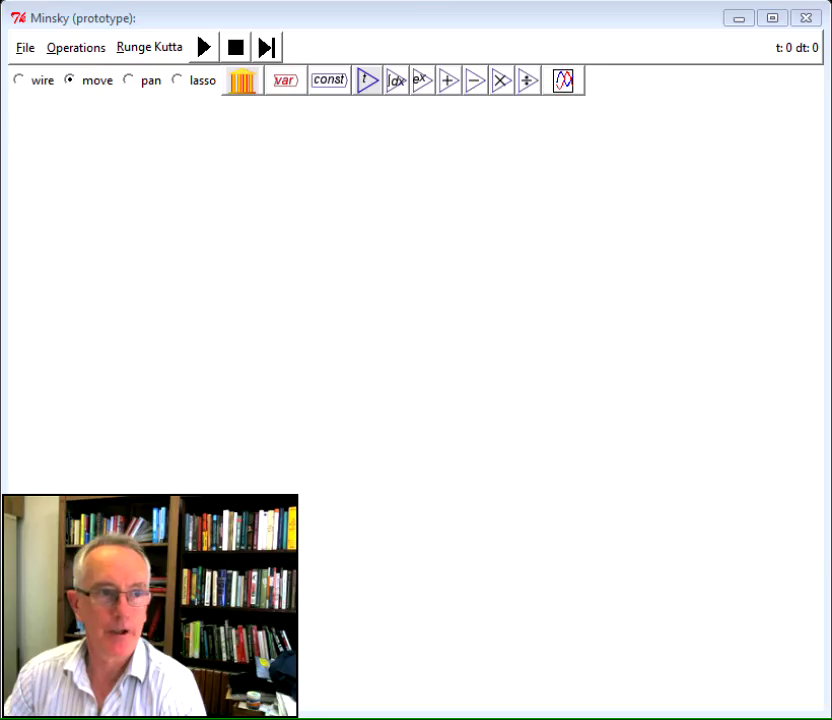
# Step: Add a new variable named GDP to the canvas
pyautogui.click(284, 80)
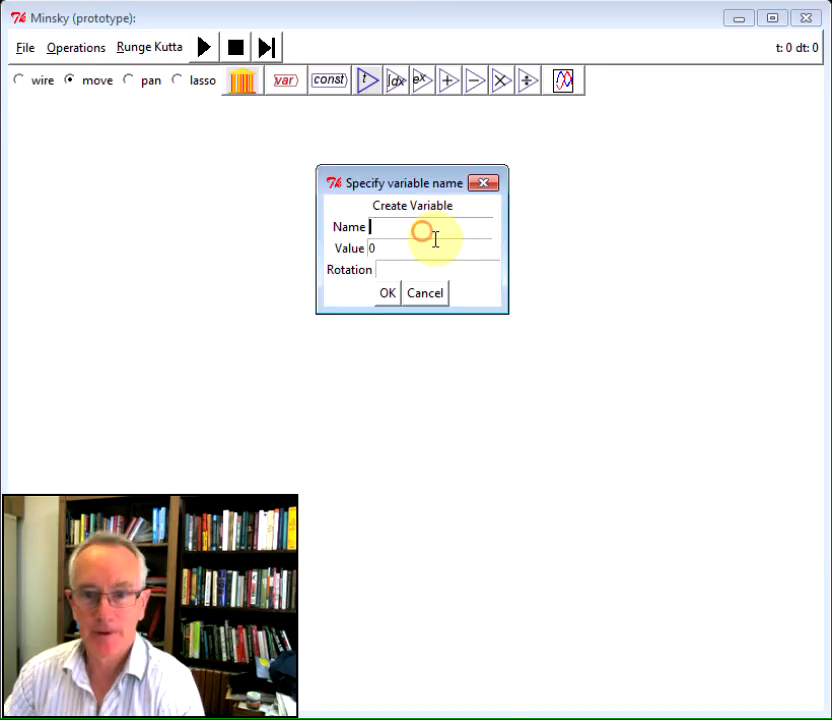
pyautogui.write('gdp')
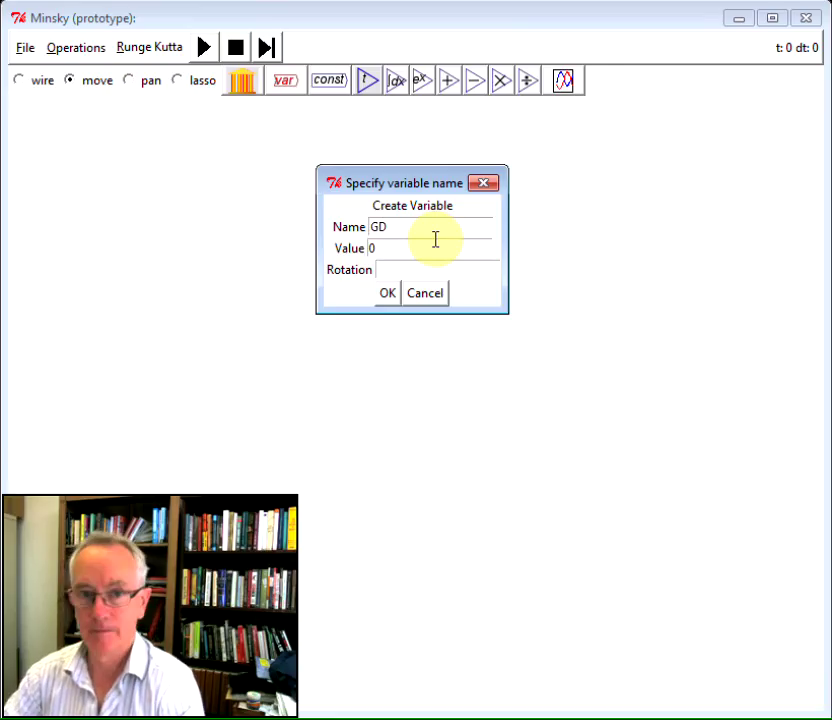
pyautogui.click(388, 292)
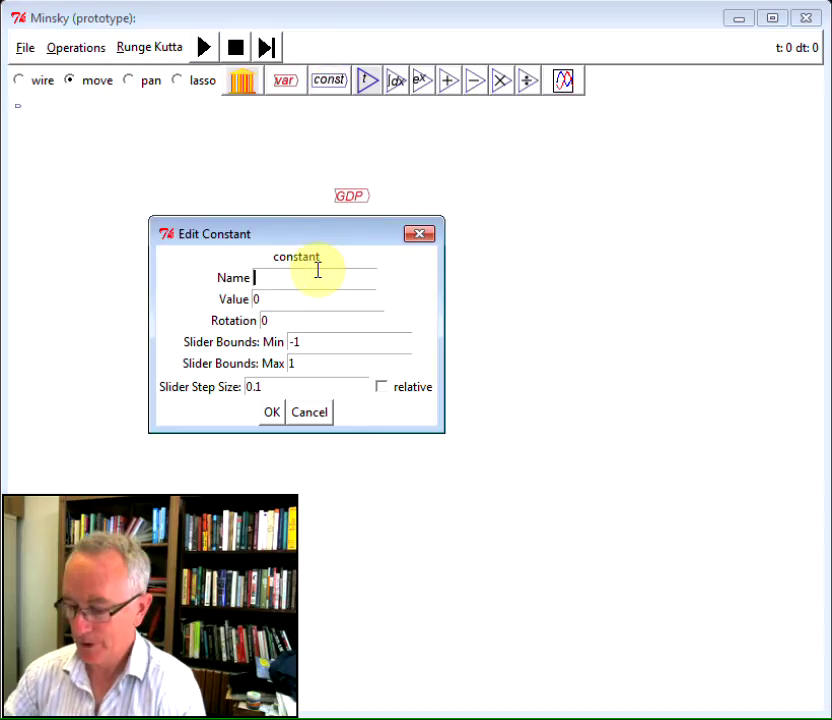
# Step: Add an LP constant with value 2 and a division block
pyautogui.write('LP')
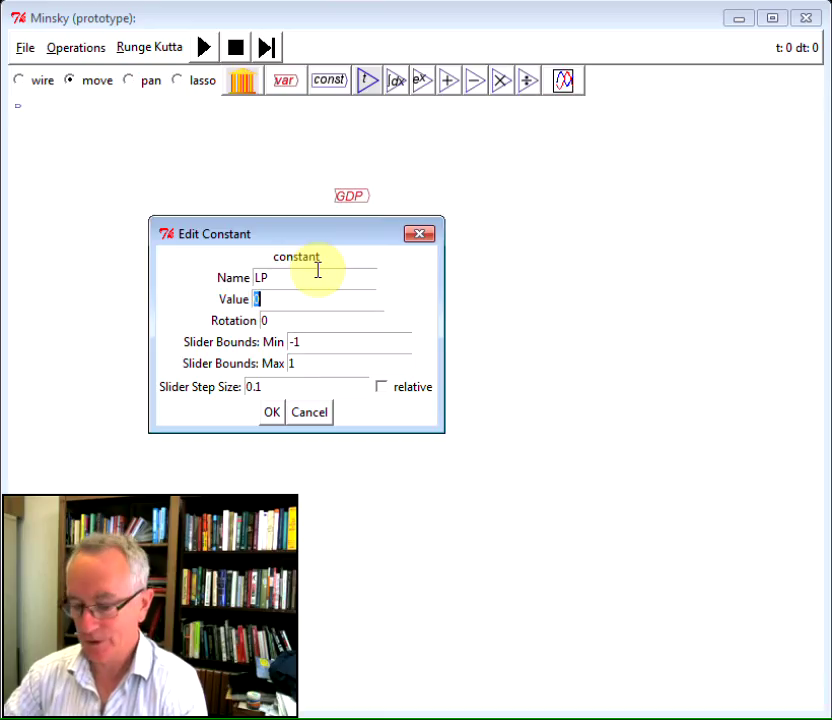
pyautogui.write('2')
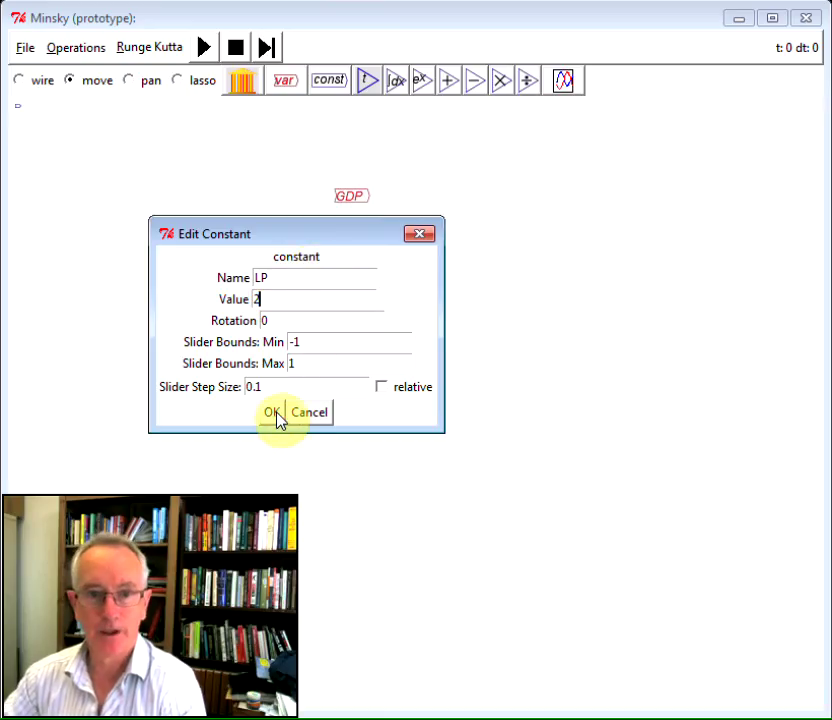
pyautogui.click(268, 412)
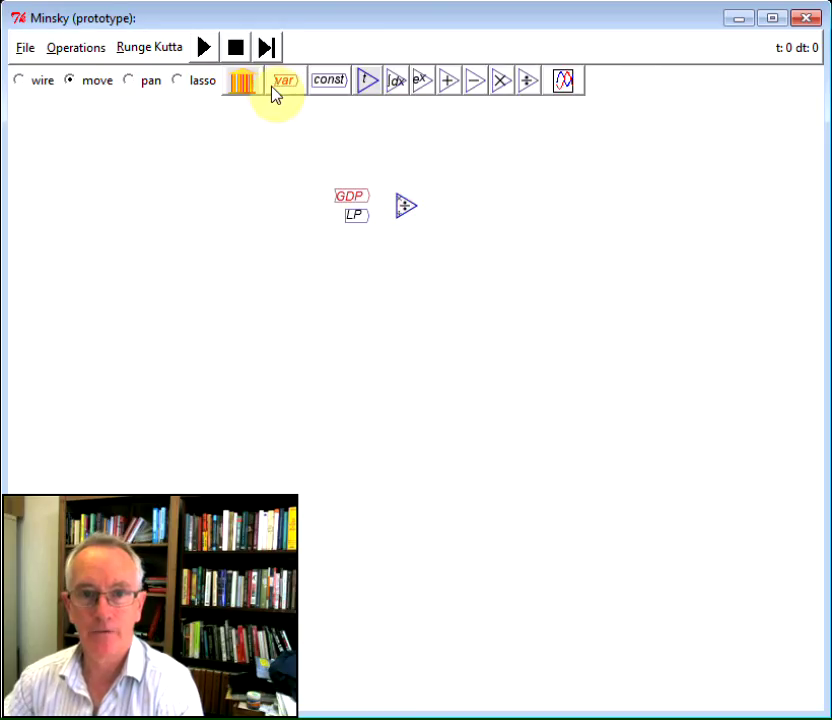
# Step: Add an Employment variable and a Population constant of 110
pyautogui.click(284, 80)
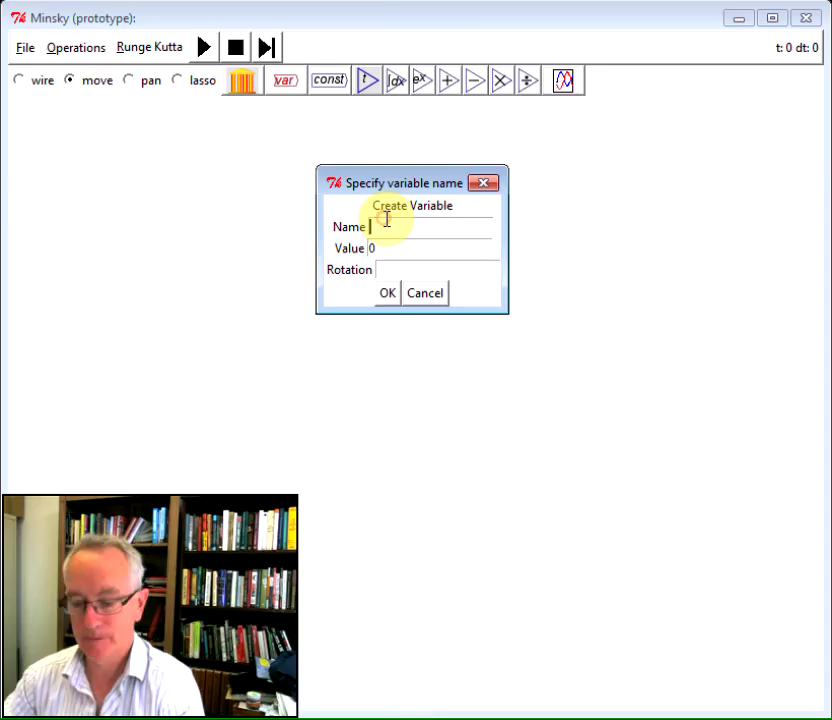
pyautogui.write('eMPLOYME')
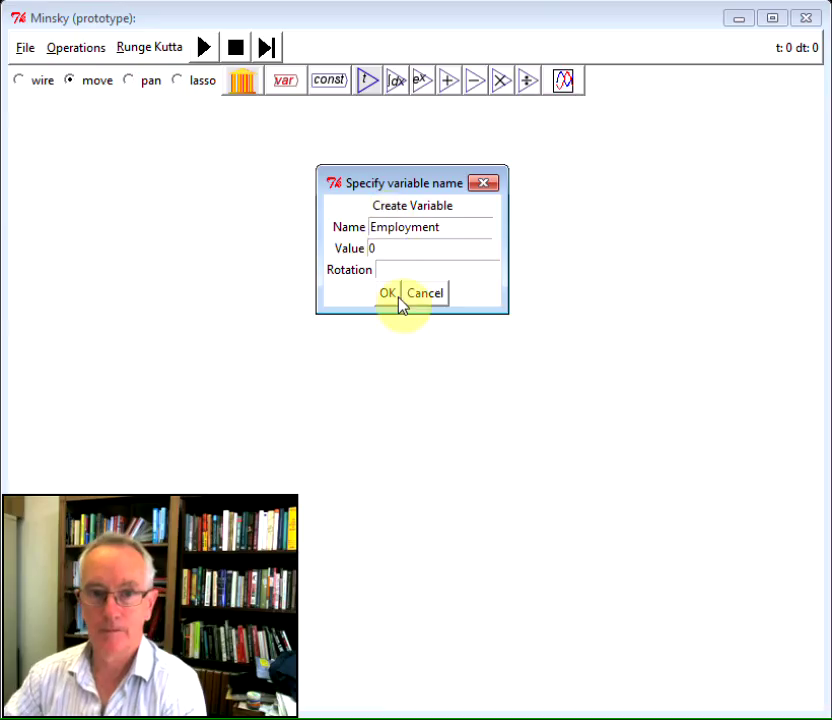
pyautogui.click(386, 292)
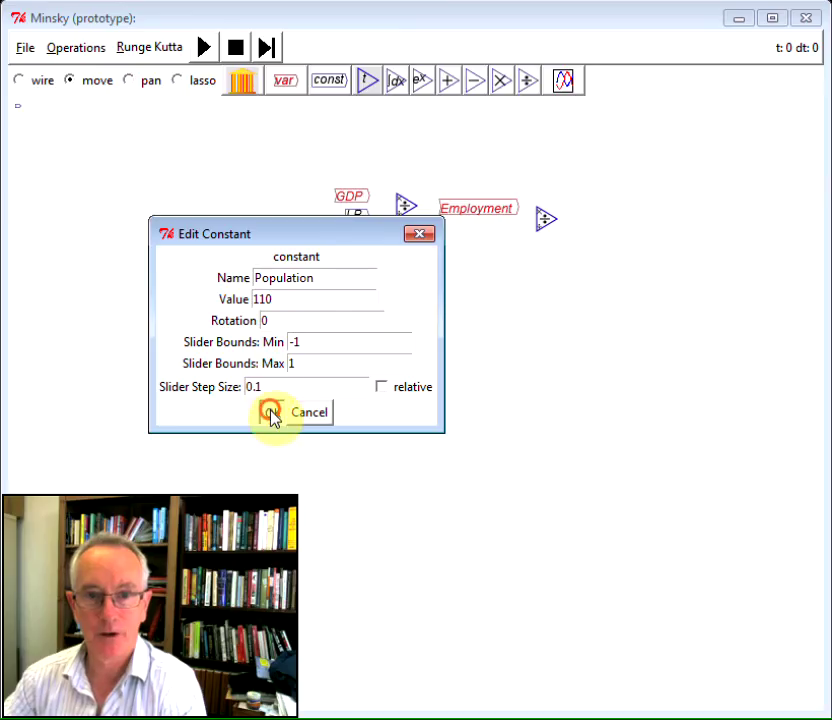
pyautogui.click(274, 412)
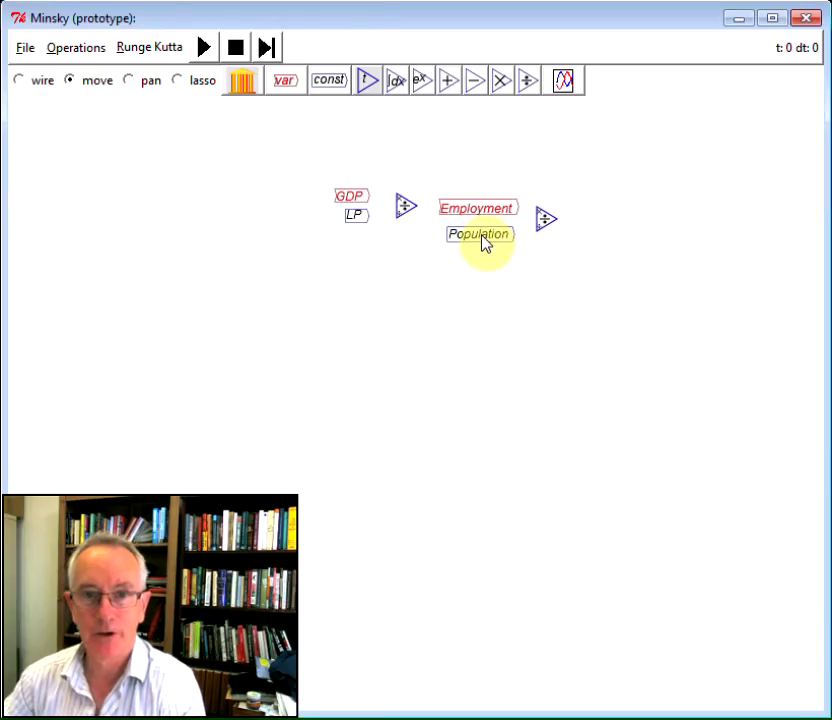
# Step: Add a second division block and a new EmpRate variable
pyautogui.doubleClick(480, 232)
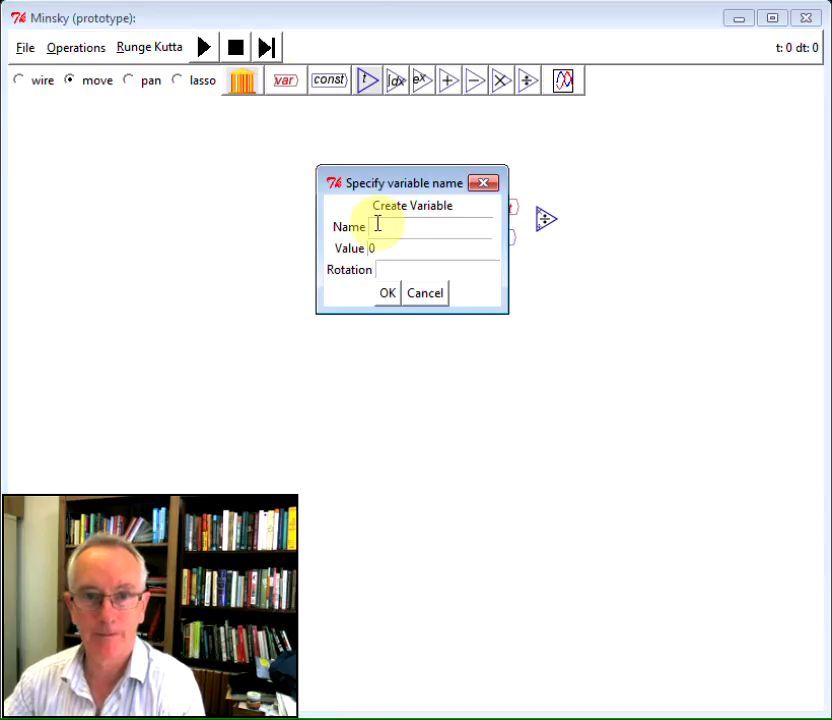
pyautogui.write('EmpRate')
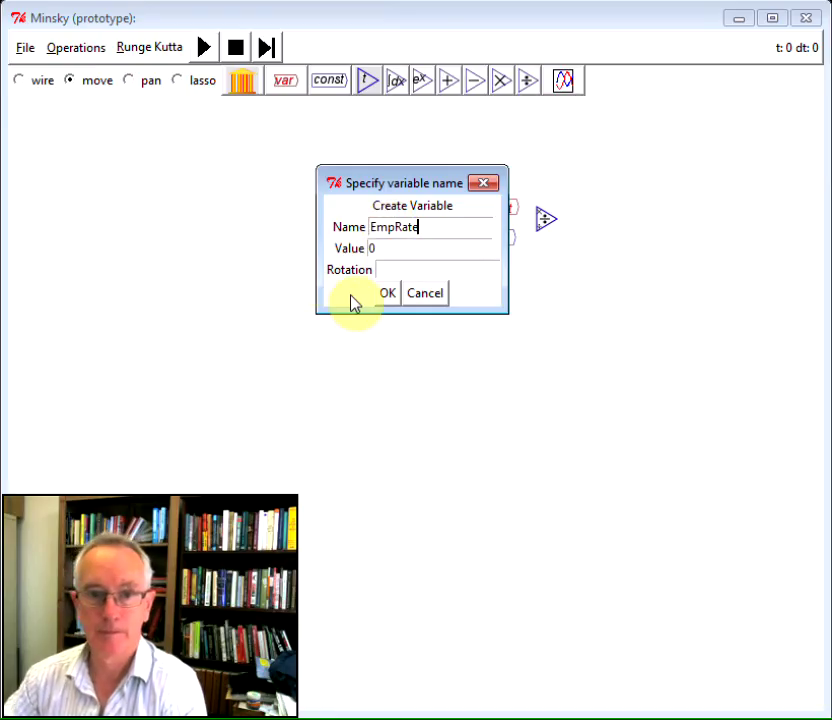
pyautogui.click(388, 292)
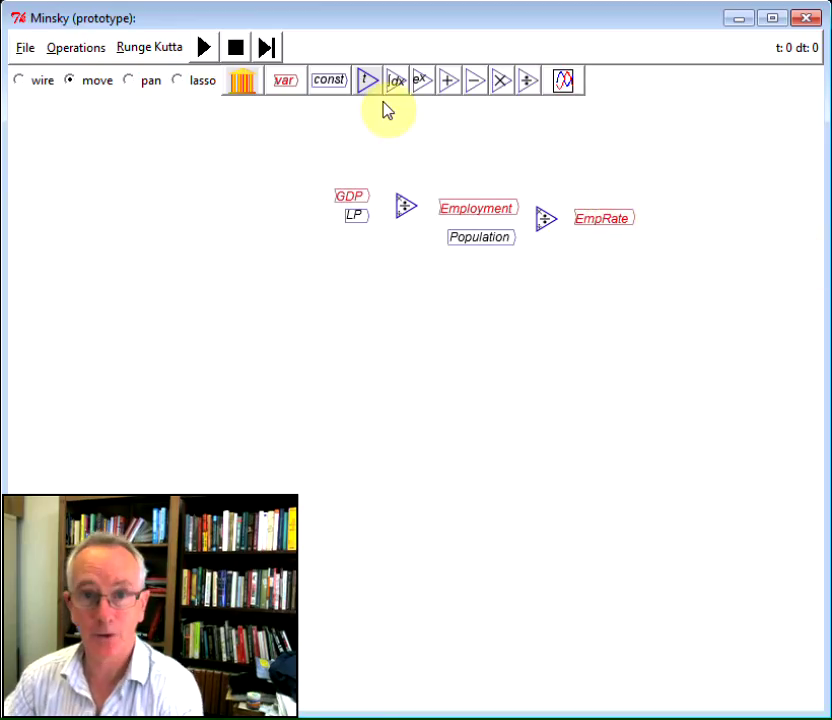
# Step: Add a NAIRU constant of 0.95 and place it just below EmpRate
pyautogui.click(328, 80)
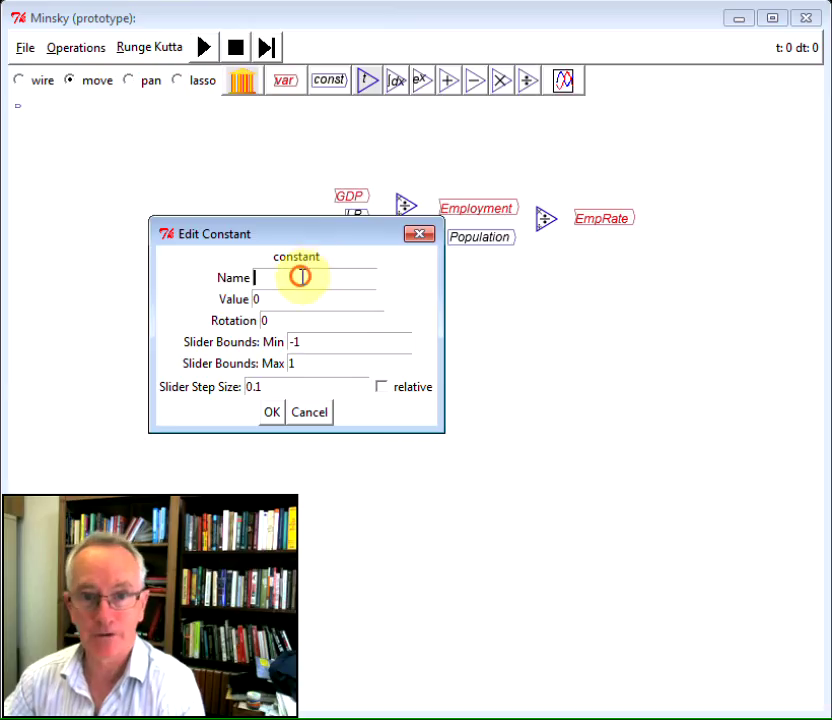
pyautogui.write('A')
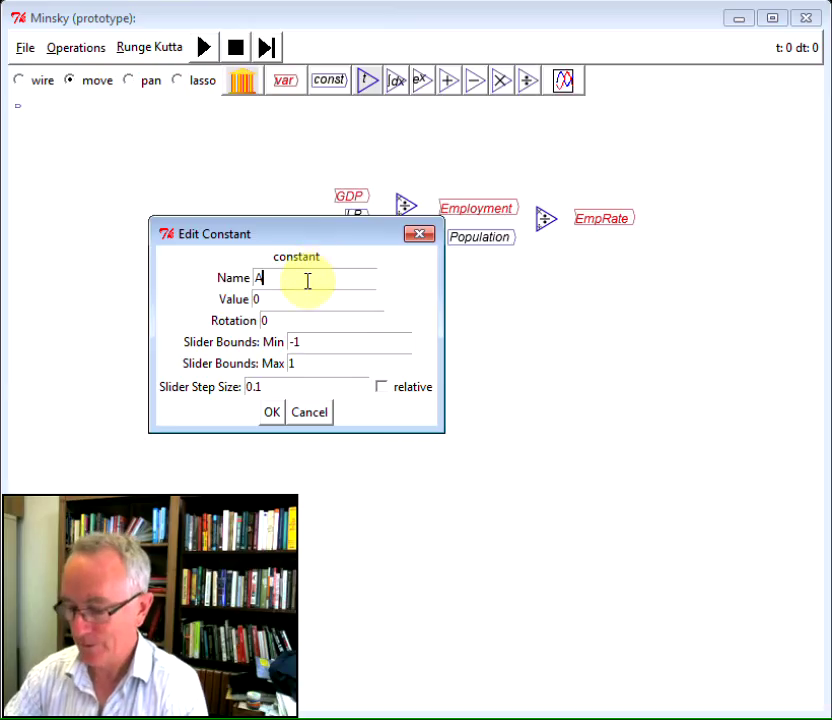
pyautogui.write('NAIRU')
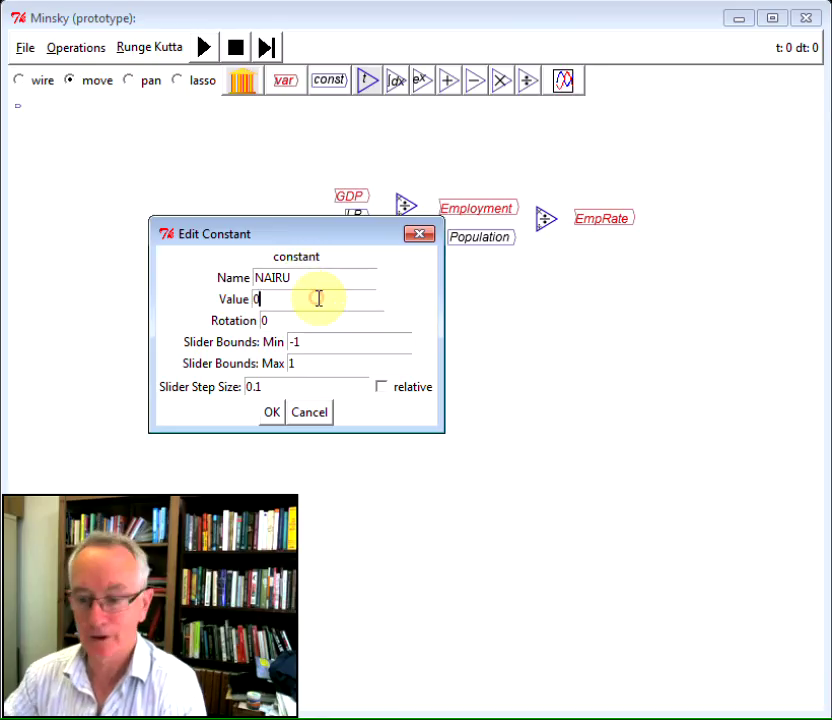
pyautogui.write('.95')
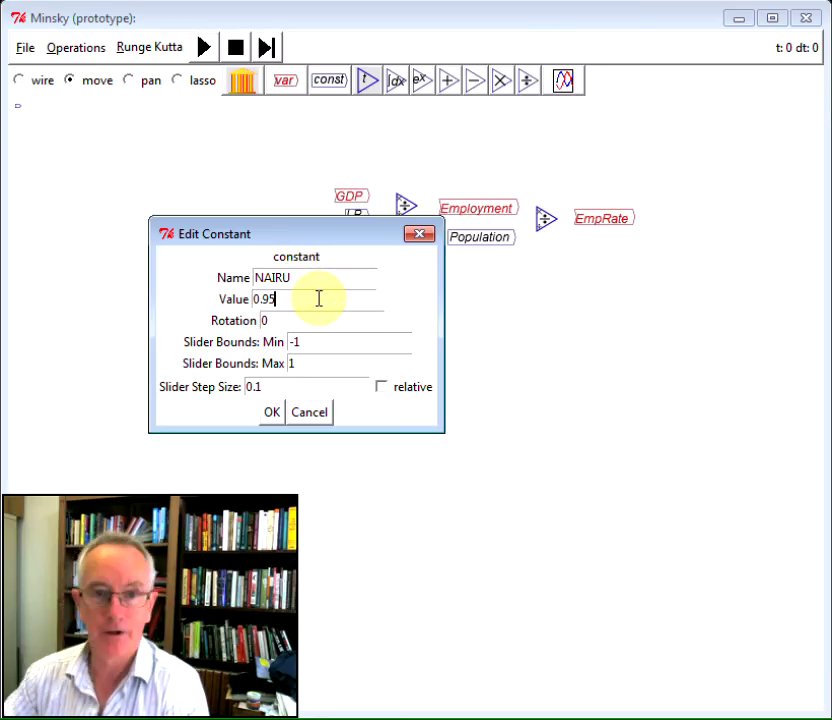
pyautogui.click(270, 412)
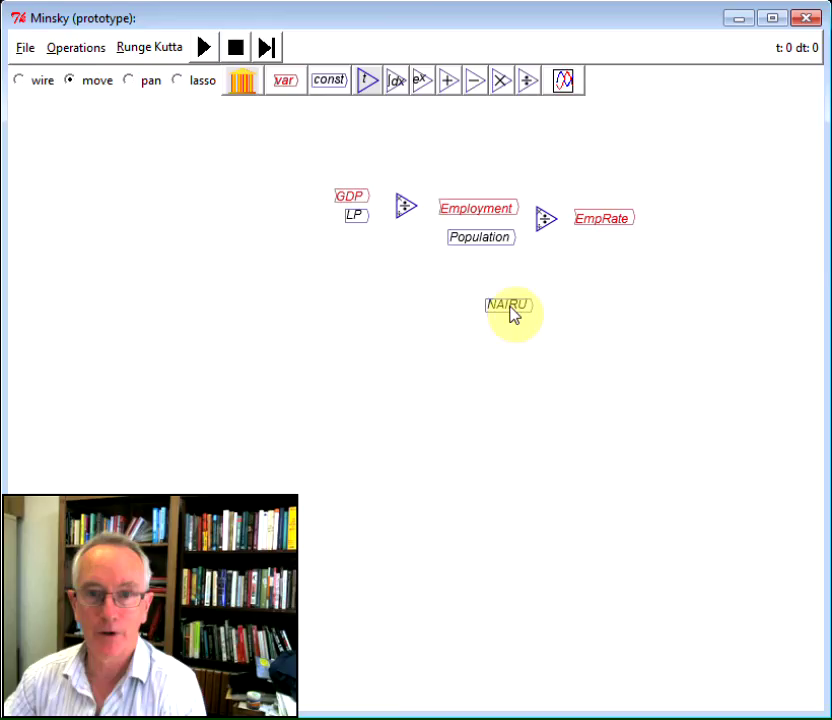
pyautogui.moveTo(510, 304); pyautogui.dragTo(608, 244)
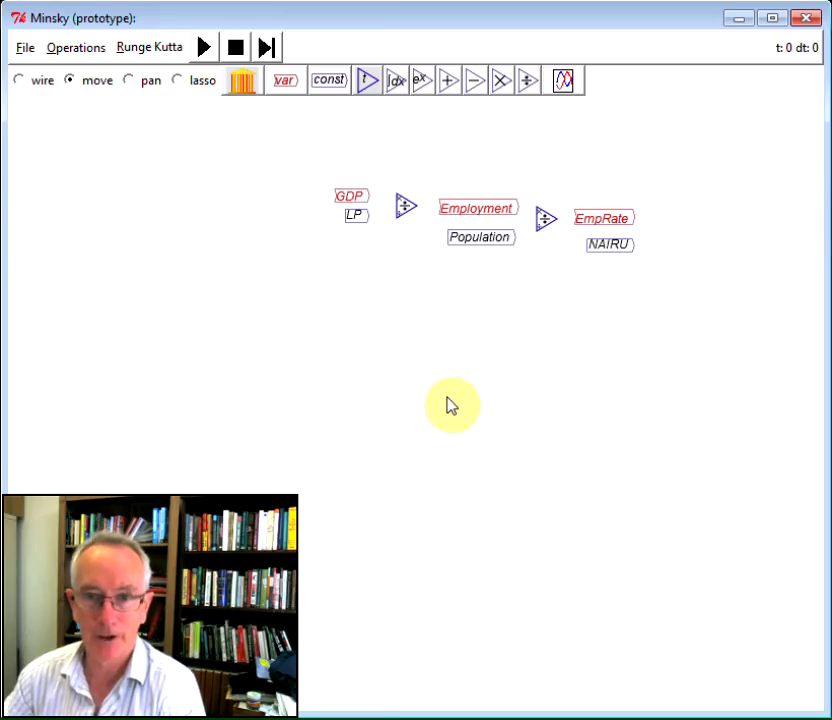
pyautogui.moveTo(516, 318)
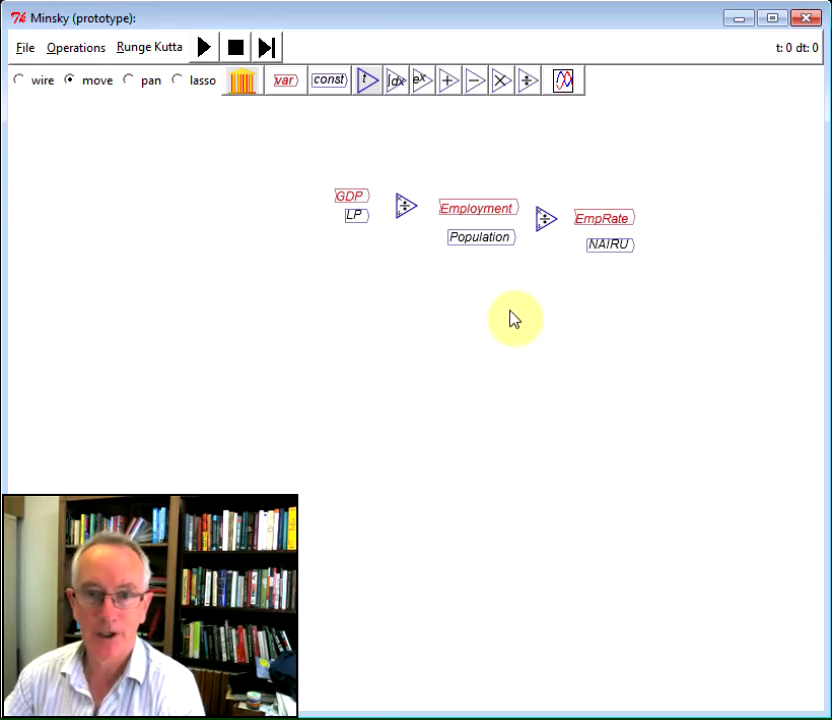
pyautogui.moveTo(14, 140)
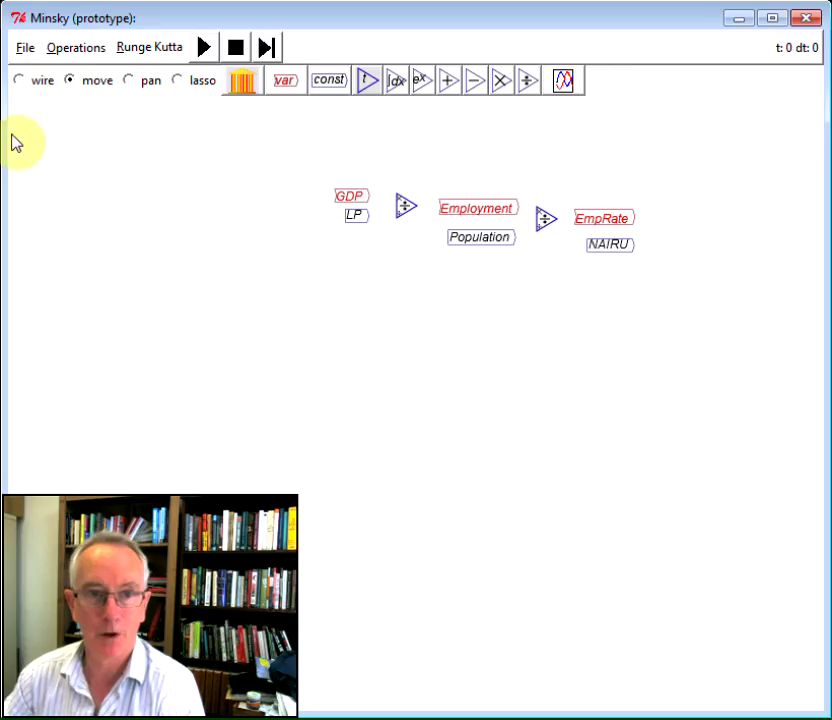
# Step: Wire GDP/LP into Employment, Employment/Population into EmpRate, and EmpRate with NAIRU into a new operator
pyautogui.click(18, 80)
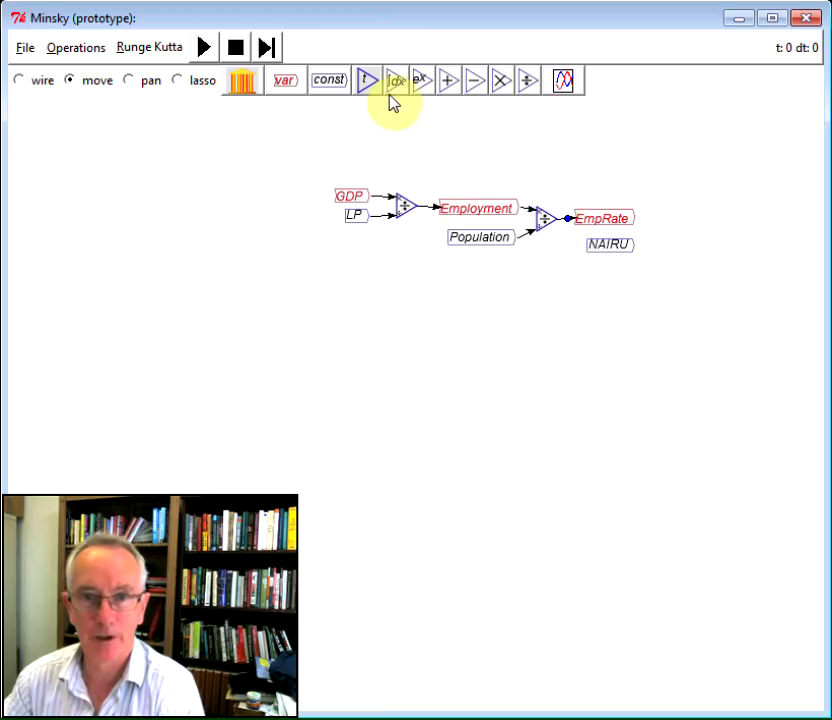
pyautogui.moveTo(672, 242)
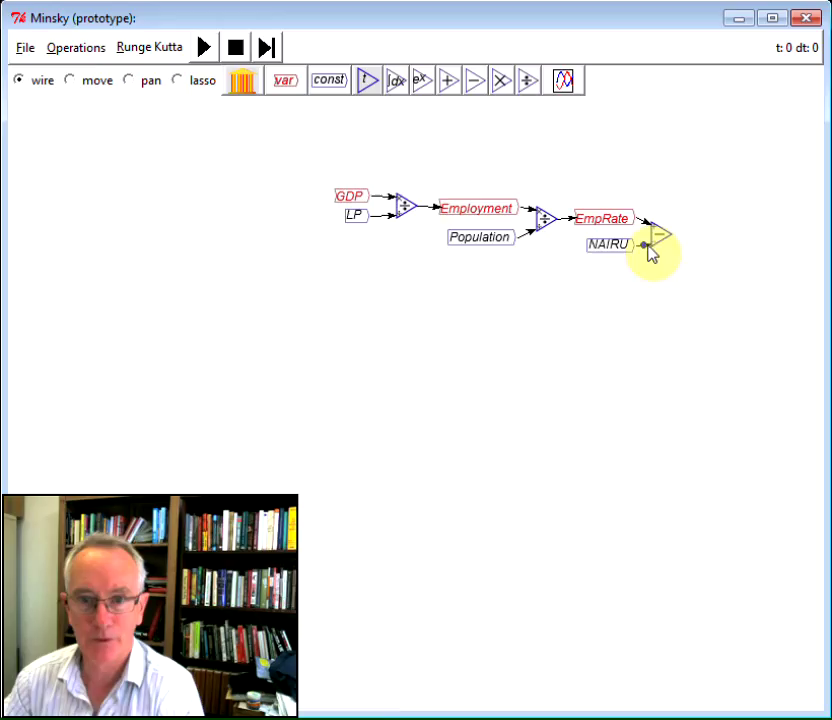
pyautogui.click(68, 80)
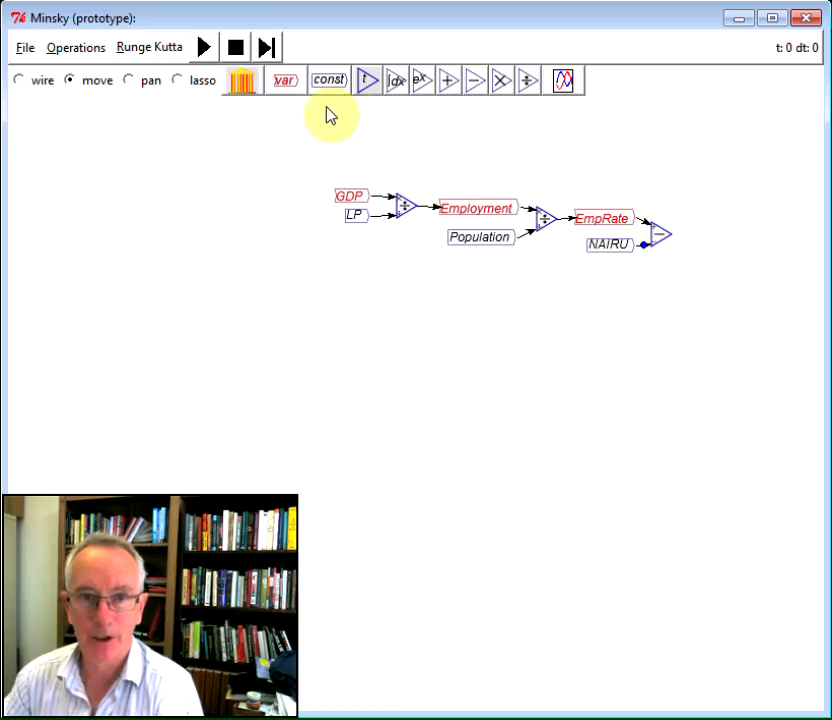
# Step: Add a PhilShope constant with value 10
pyautogui.click(328, 80)
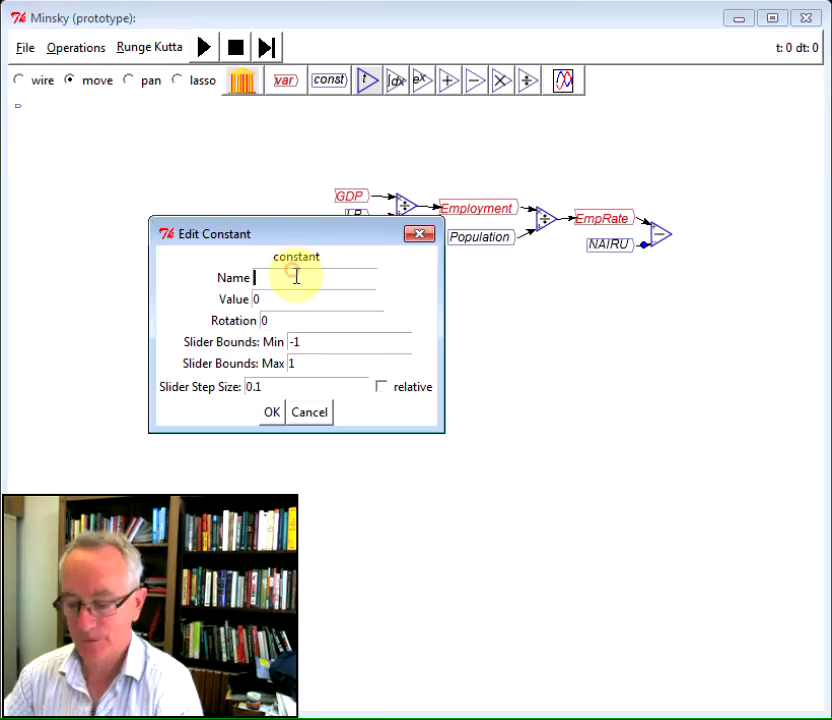
pyautogui.write('PhilShope')
pyautogui.click(318, 300)
pyautogui.write('10')
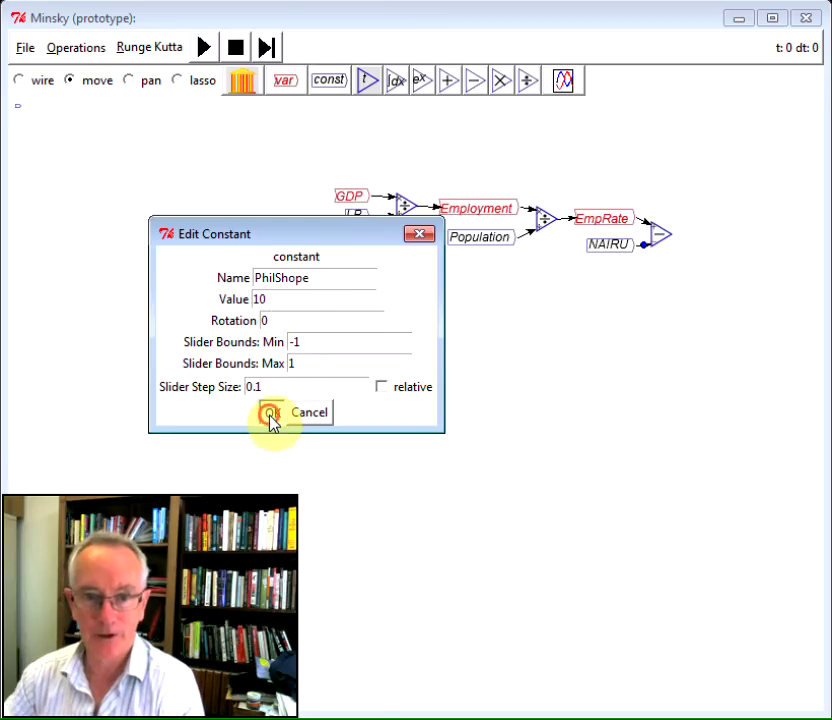
pyautogui.click(272, 412)
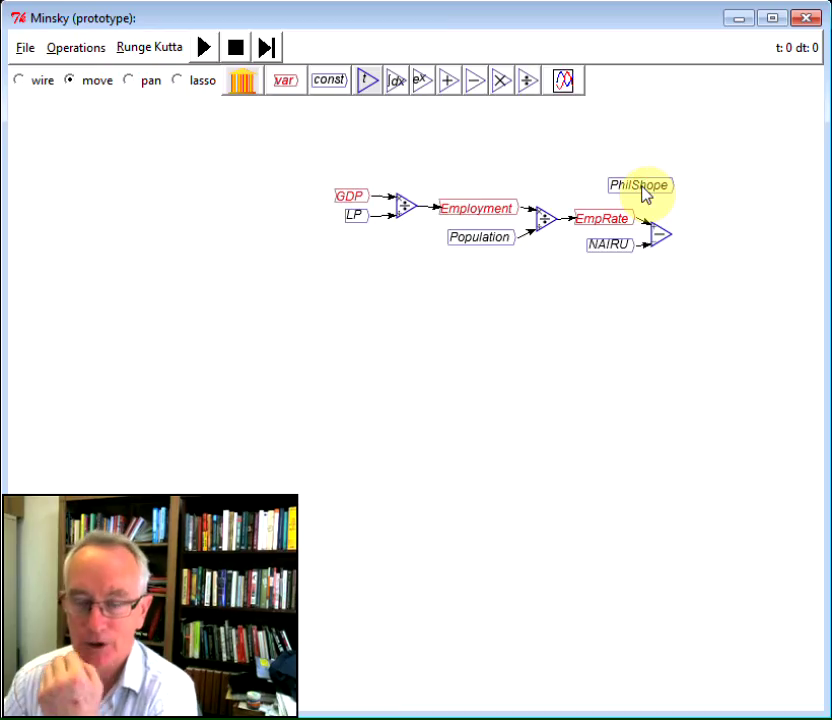
pyautogui.moveTo(420, 108)
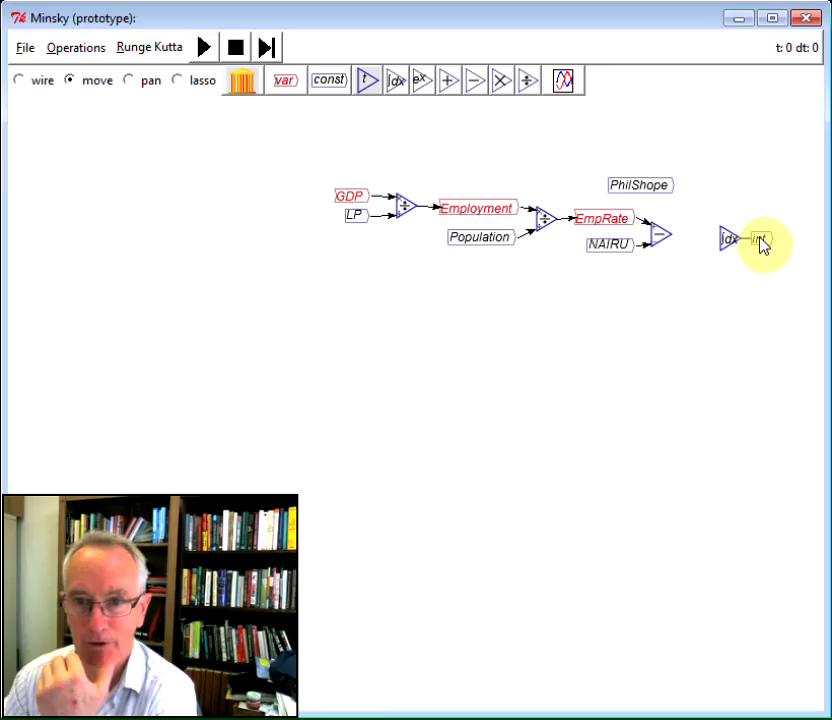
# Step: Add an integrator named Wage with initial value 1.5
pyautogui.doubleClick(760, 238)
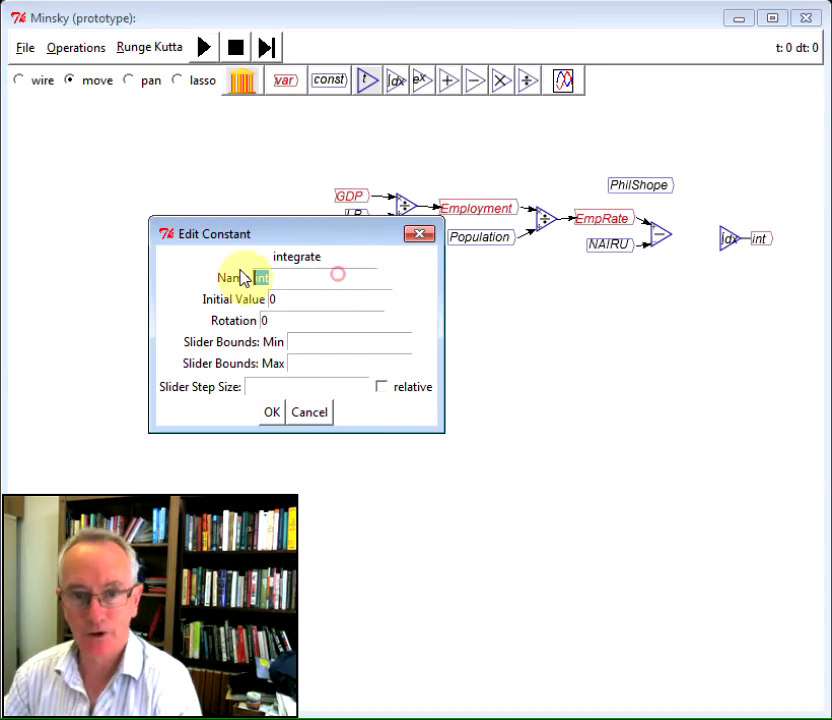
pyautogui.write('Wage')
pyautogui.click(324, 300)
pyautogui.write('1.5')
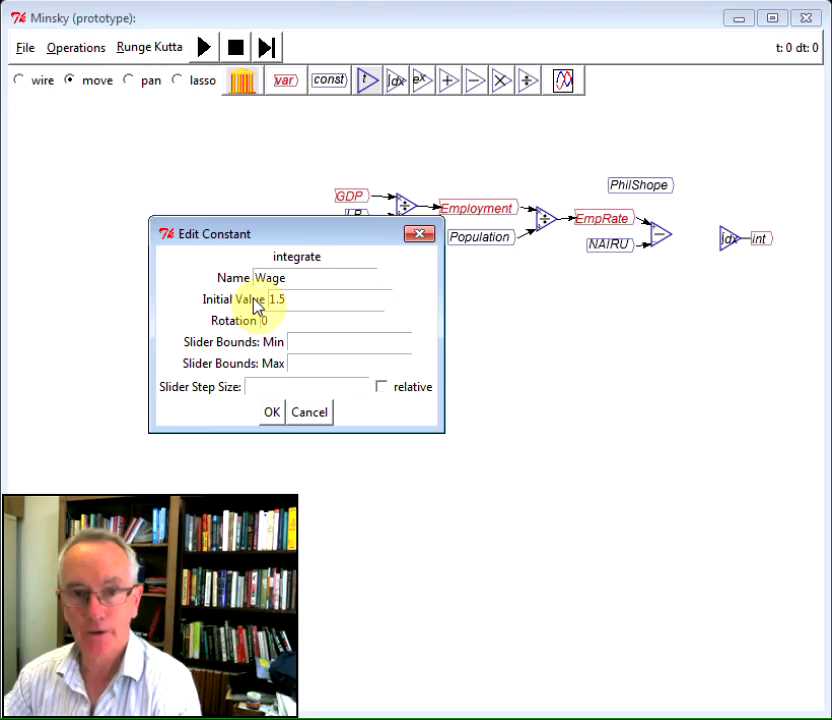
pyautogui.click(272, 412)
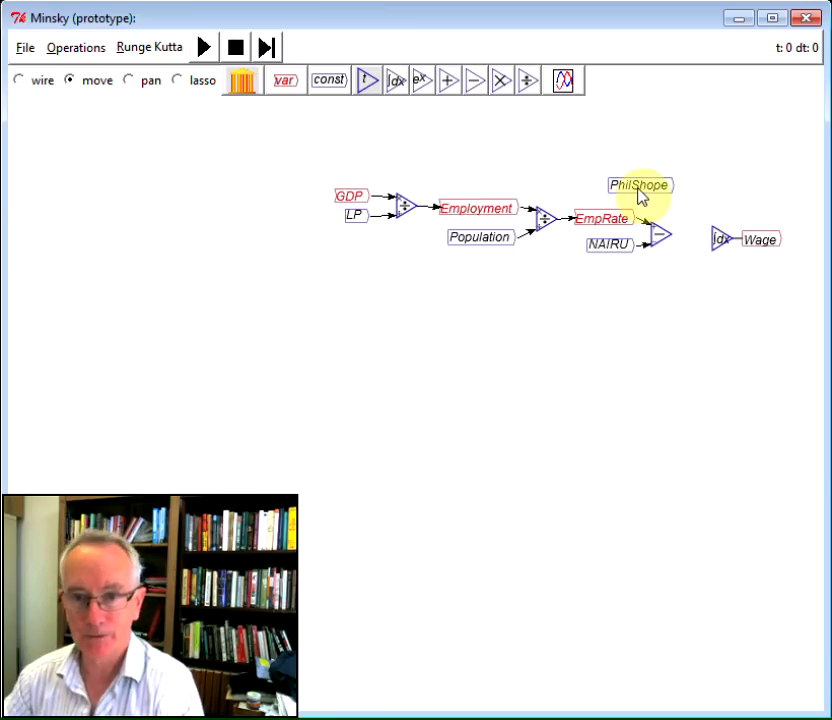
pyautogui.rightClick(762, 240)
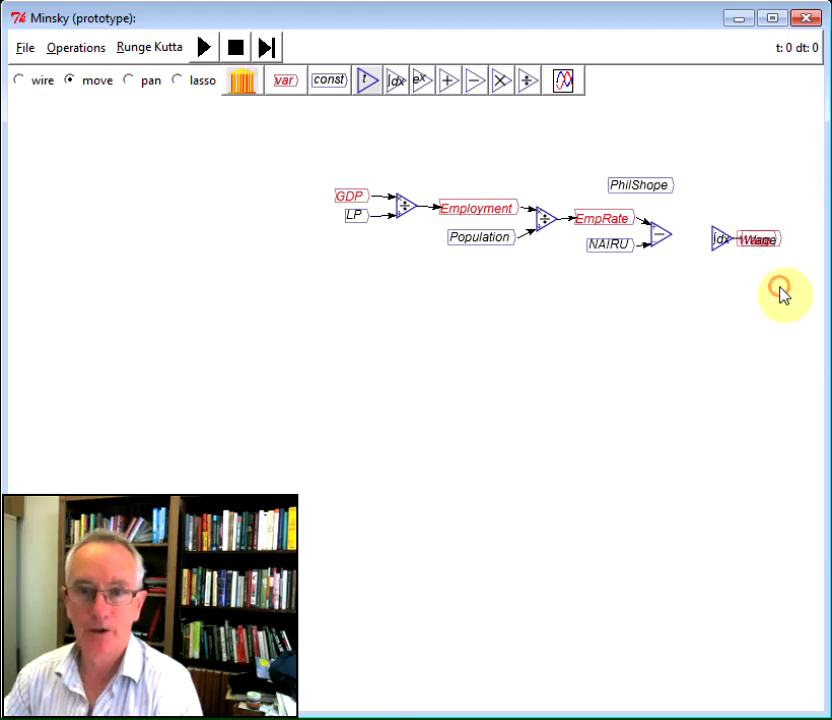
# Step: Wire PhilShope times the employment gap times Wage into the Wage integrator and move it down
pyautogui.moveTo(760, 238); pyautogui.dragTo(636, 290)
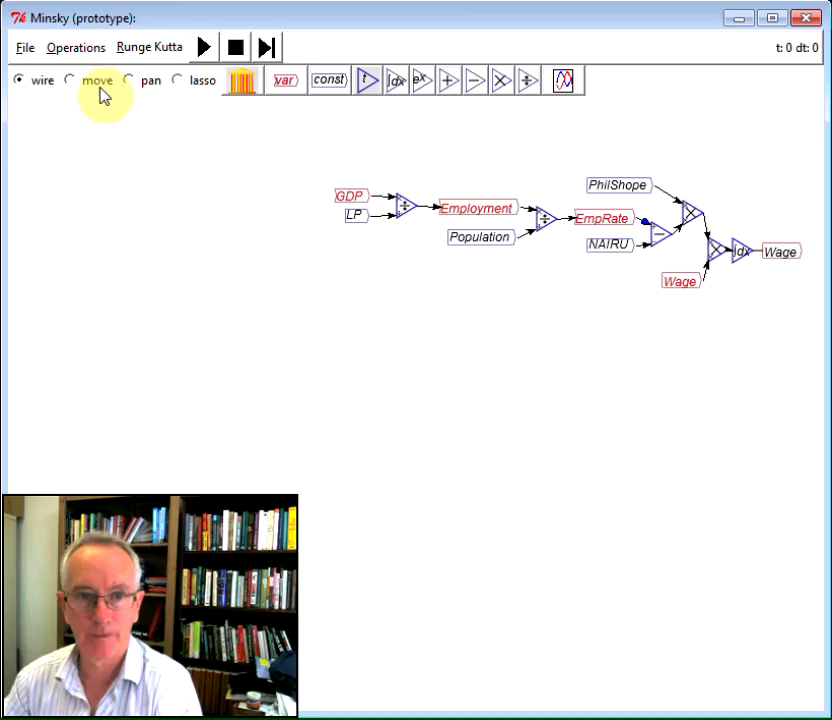
pyautogui.click(68, 80)
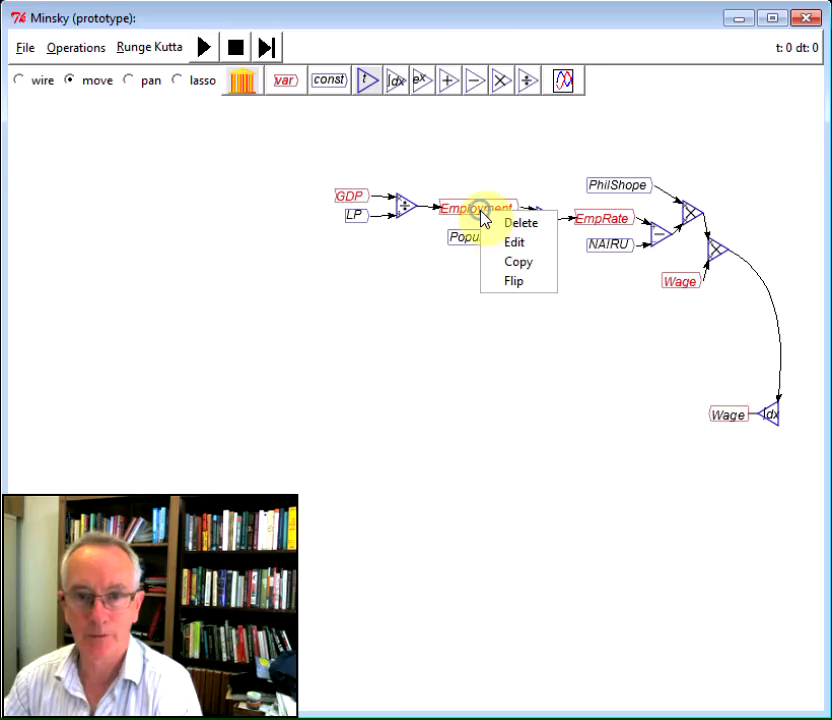
# Step: Copy Employment and GDP and add a left-facing multiply block beside Wage
pyautogui.click(518, 262)
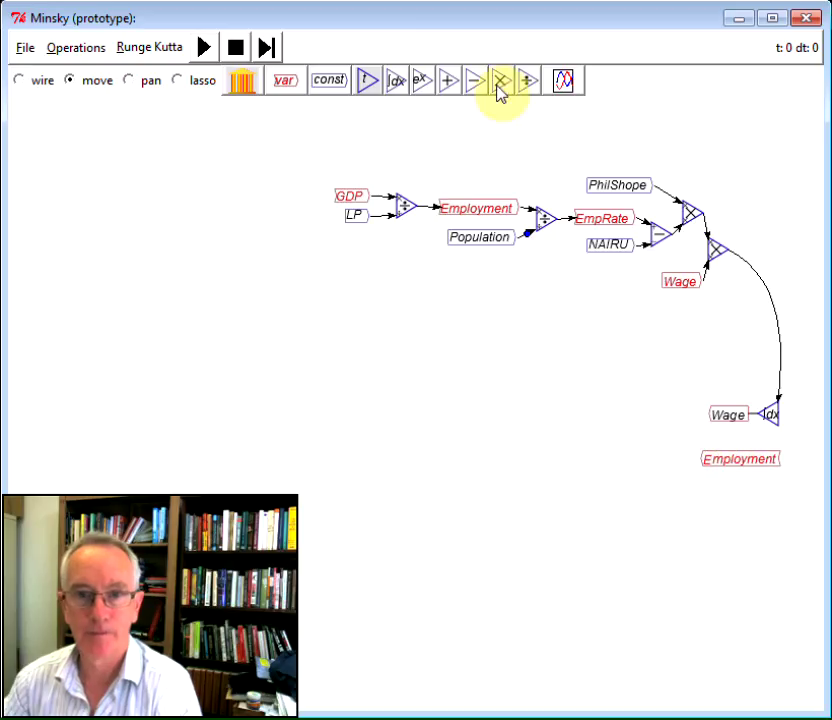
pyautogui.rightClick(672, 436)
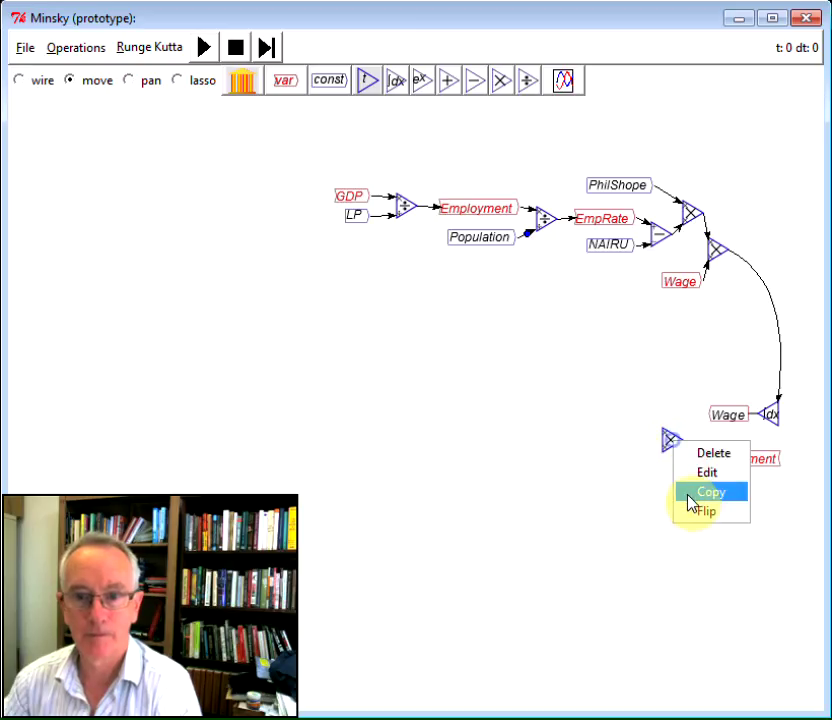
pyautogui.click(712, 492)
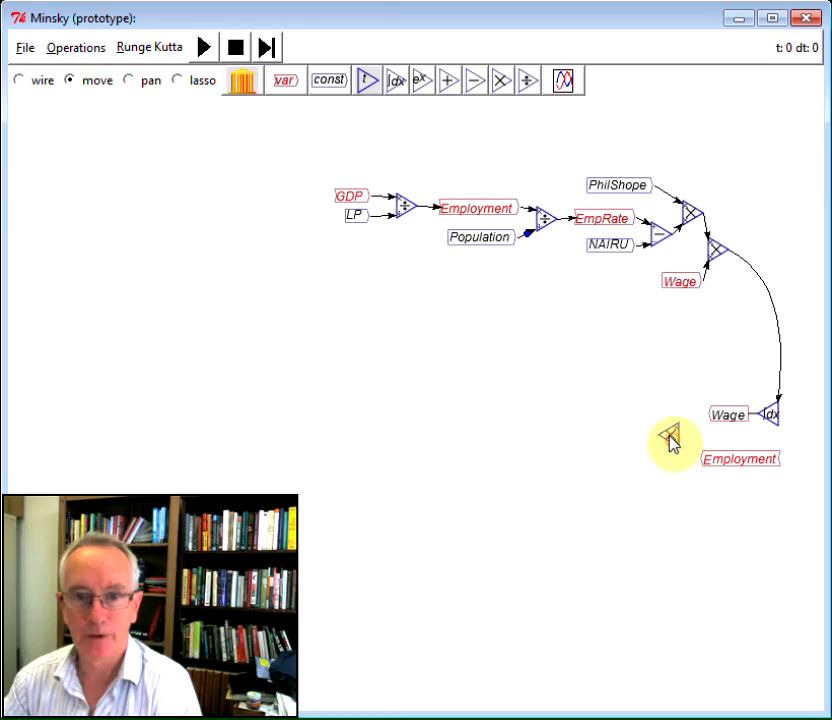
pyautogui.rightClick(380, 200)
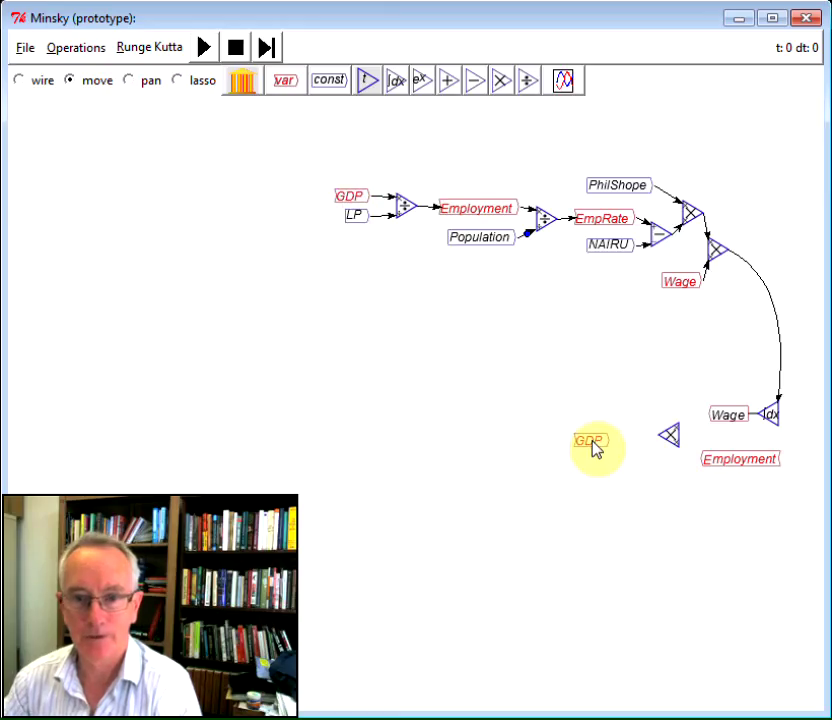
pyautogui.rightClick(588, 440)
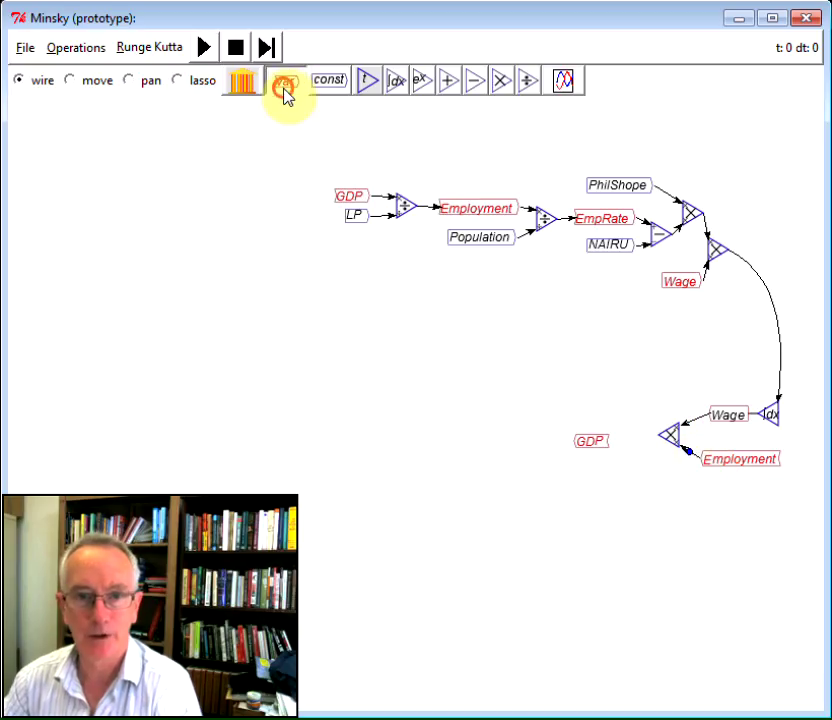
# Step: Add a WageBill variable and position it with the GDP copy above it
pyautogui.click(284, 80)
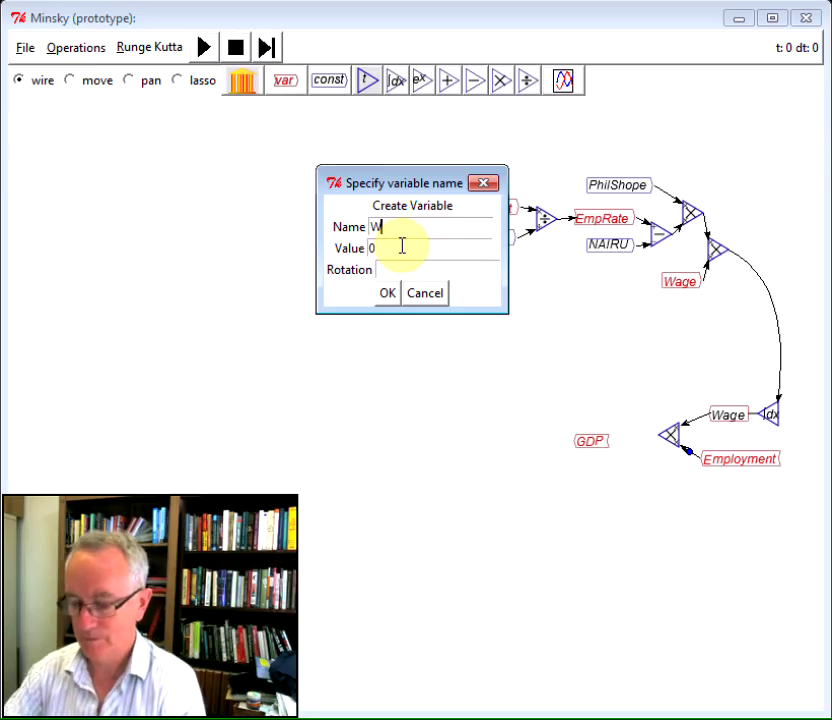
pyautogui.write('ageBill')
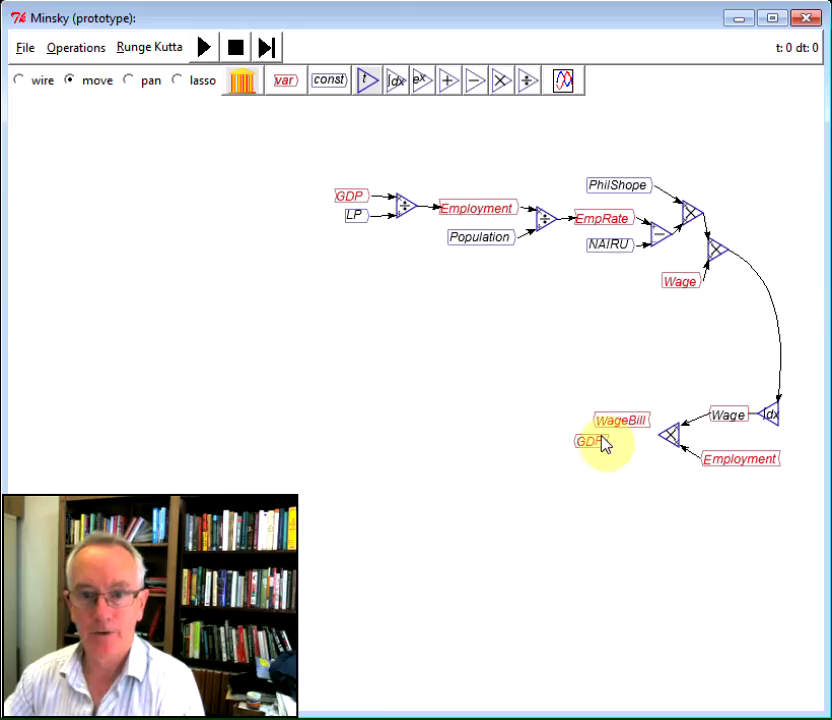
pyautogui.moveTo(588, 442); pyautogui.dragTo(568, 396)
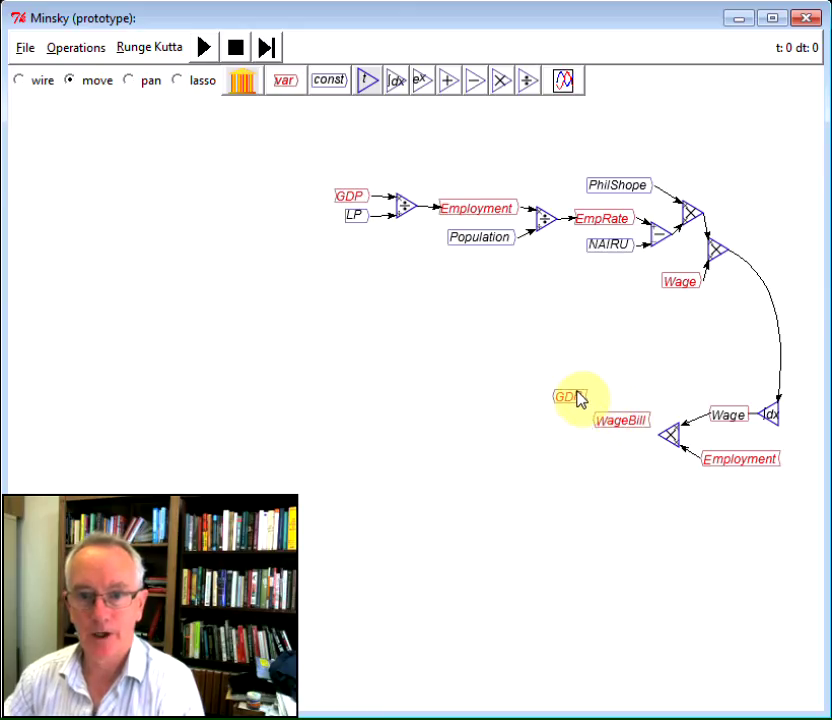
pyautogui.moveTo(564, 396); pyautogui.dragTo(616, 410)
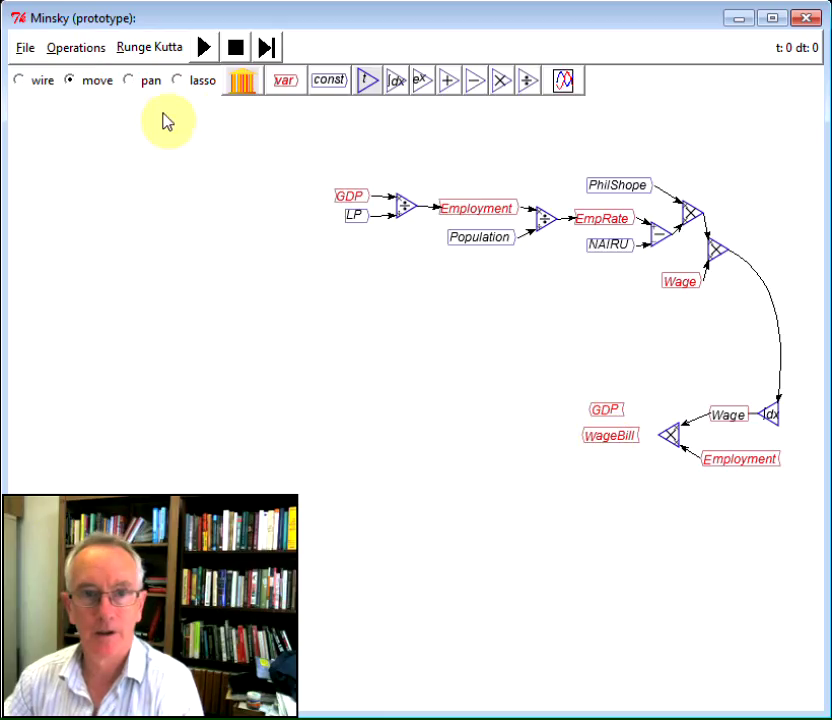
pyautogui.moveTo(532, 428)
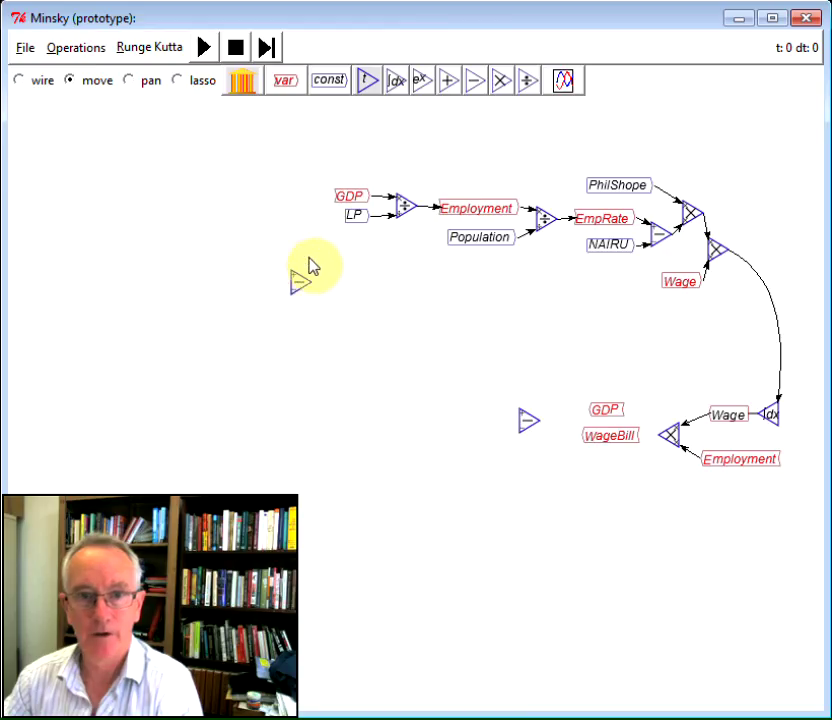
# Step: Name the new variable Profit and flip its direction
pyautogui.rightClick(424, 394)
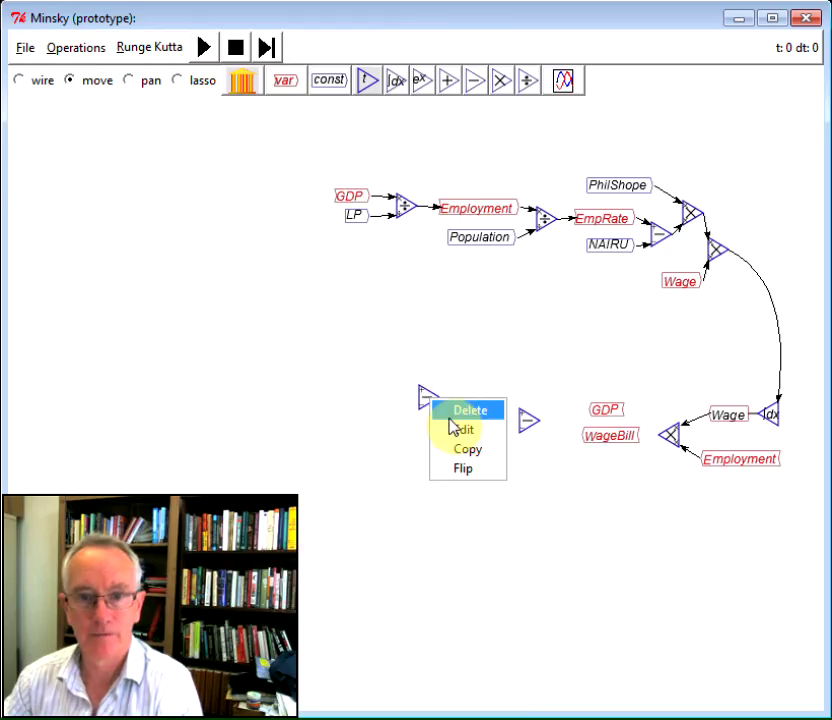
pyautogui.click(460, 428)
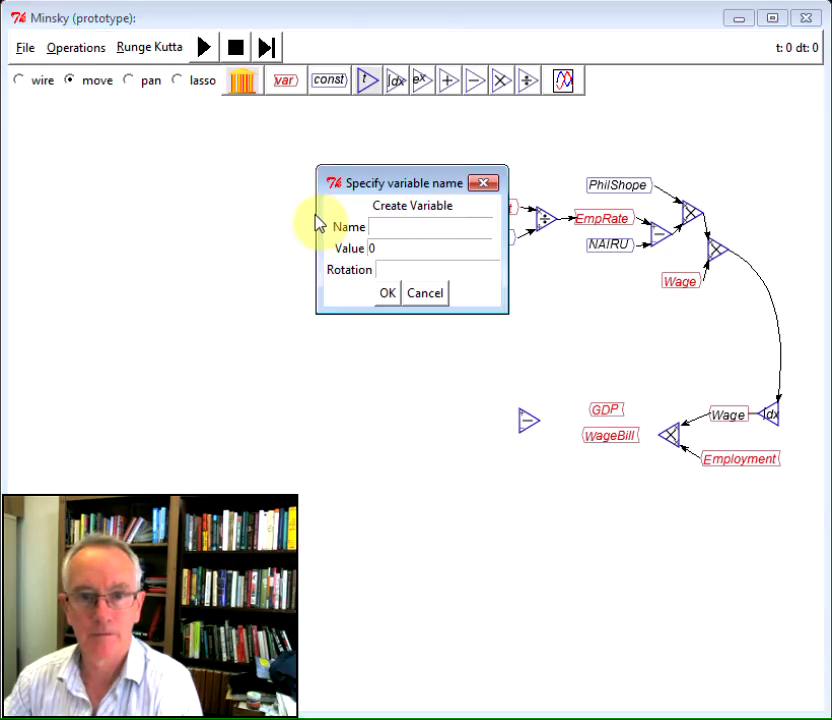
pyautogui.write('Profi')
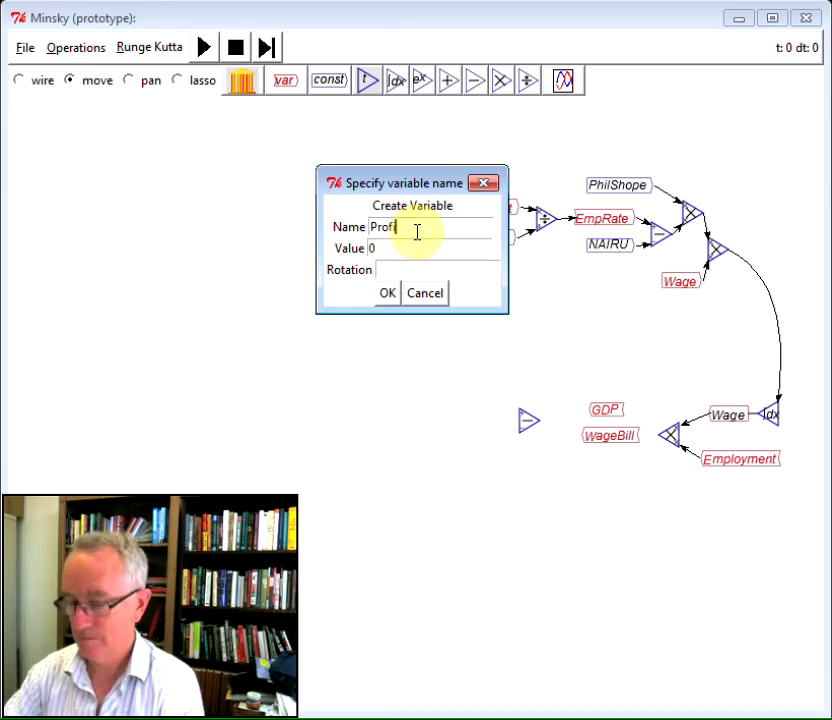
pyautogui.click(388, 292)
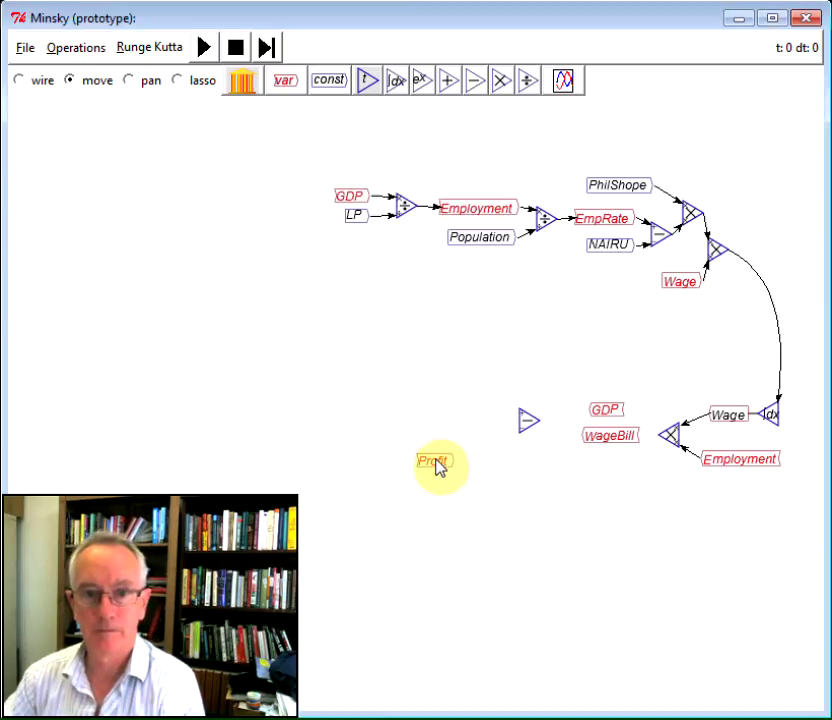
pyautogui.rightClick(434, 460)
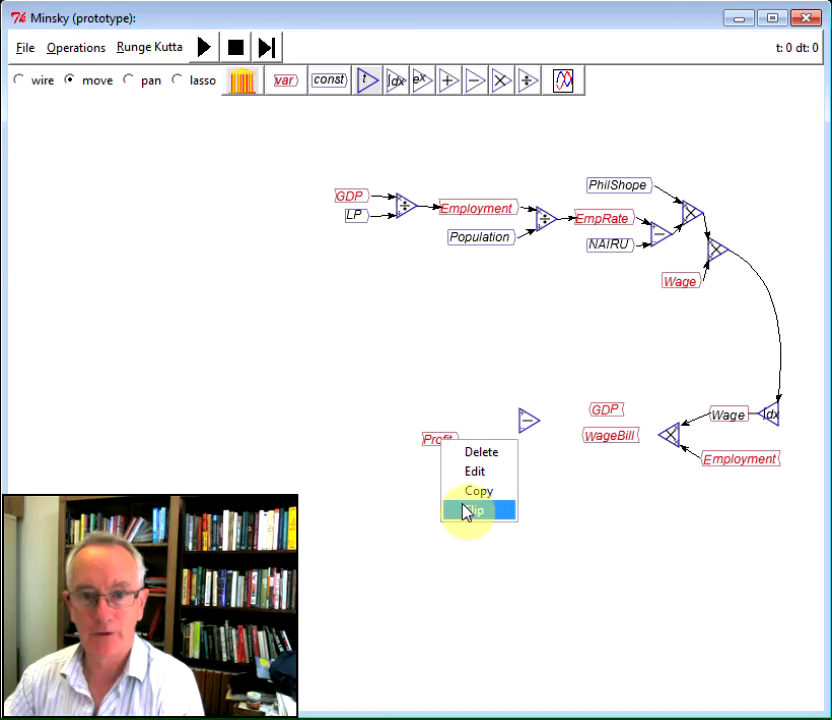
pyautogui.click(472, 510)
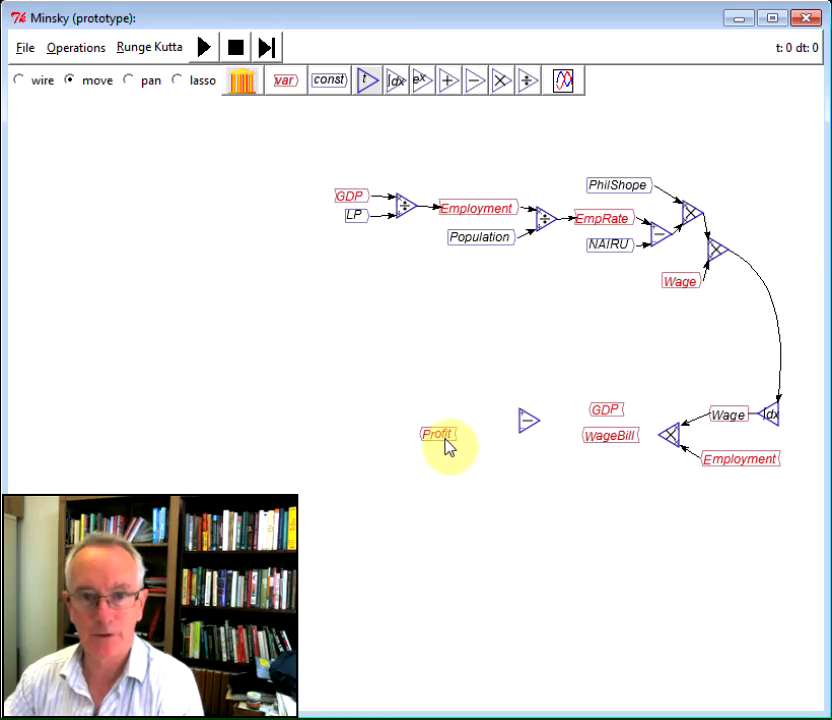
# Step: Add a new Investment variable beside an integrator block
pyautogui.doubleClick(436, 432)
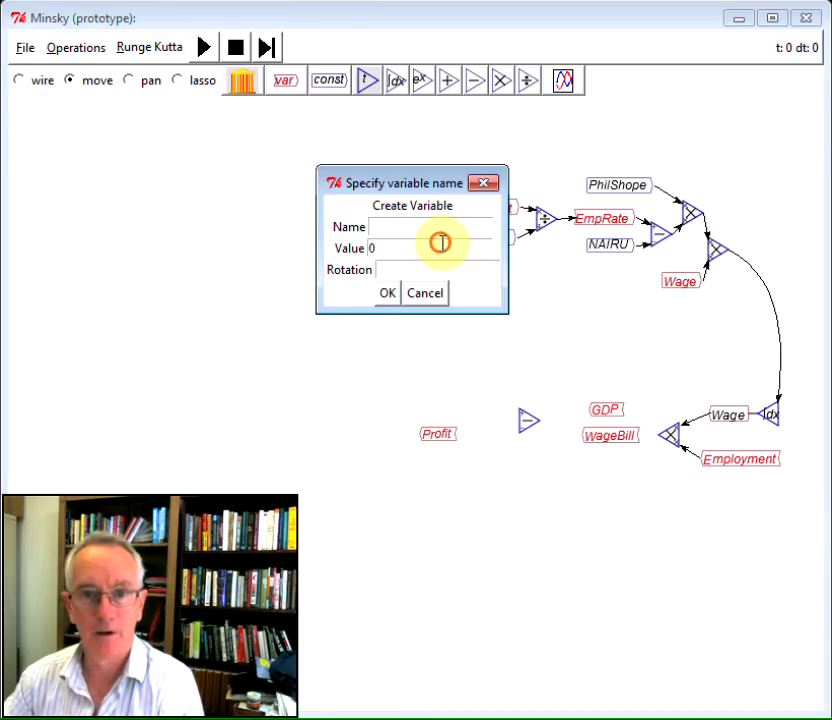
pyautogui.click(430, 228)
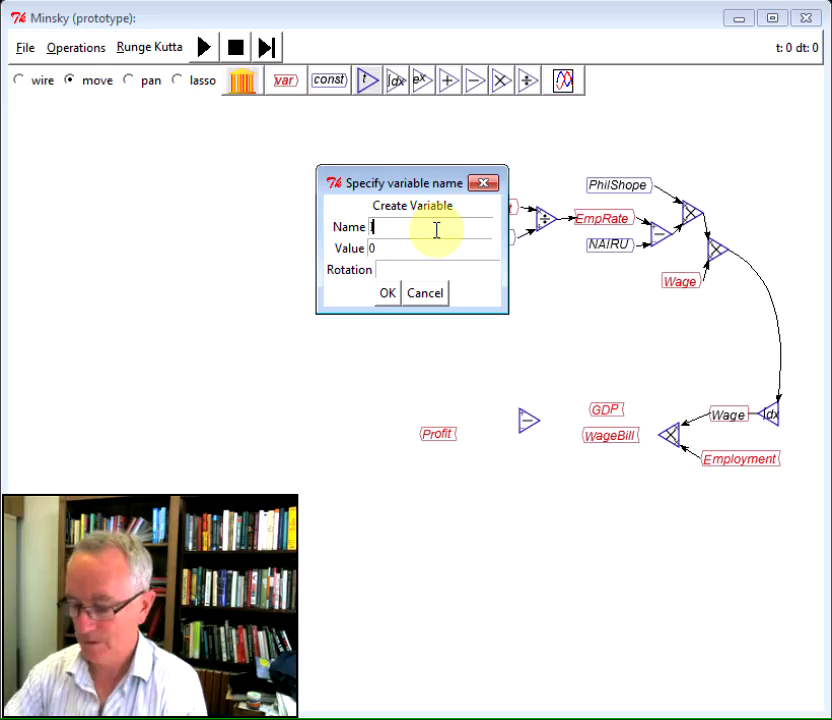
pyautogui.write('Investment')
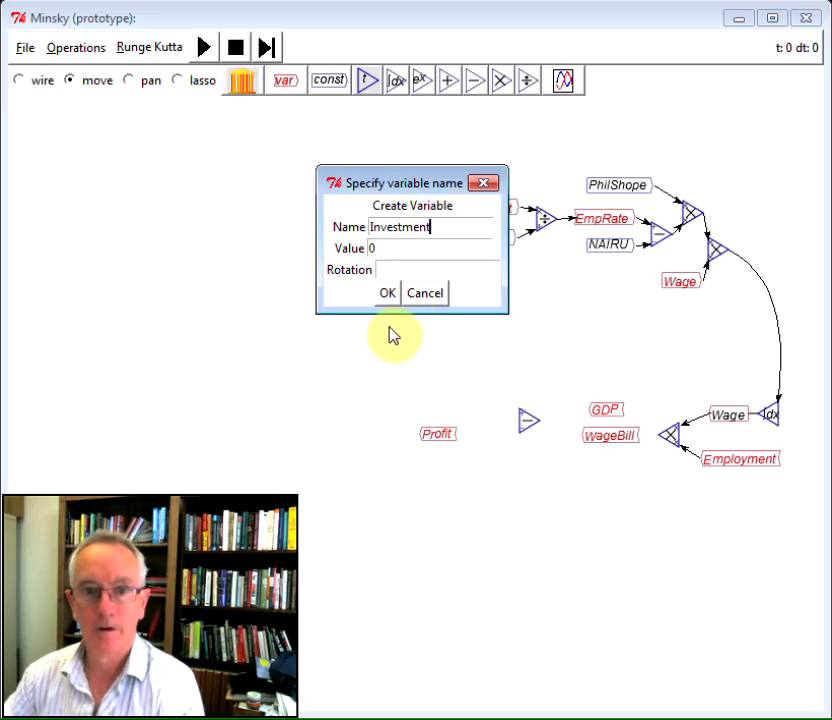
pyautogui.rightClick(336, 442)
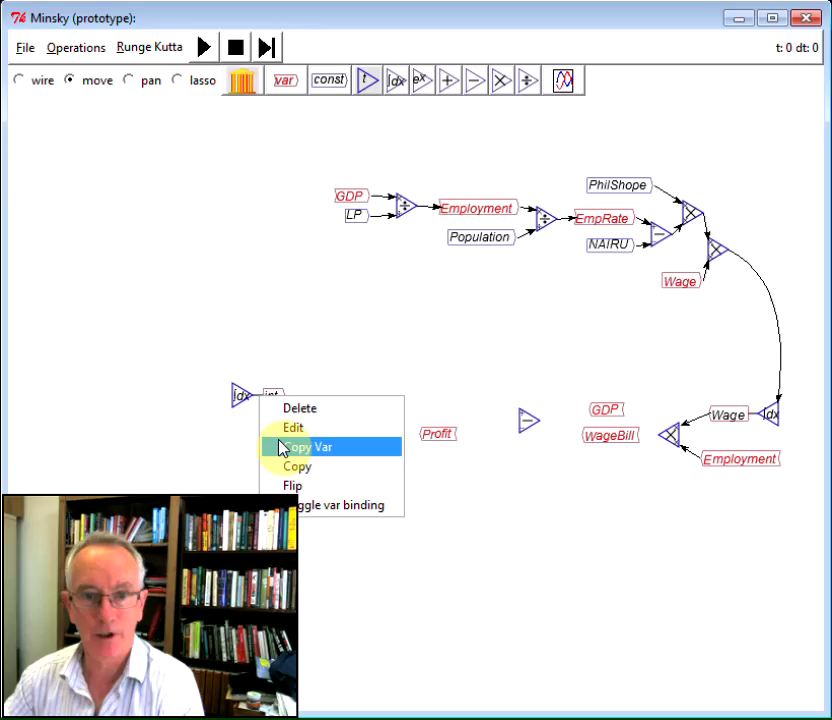
# Step: Name the integrator Capital with initial value 350 and move it beside Investment
pyautogui.click(292, 428)
pyautogui.write('C')
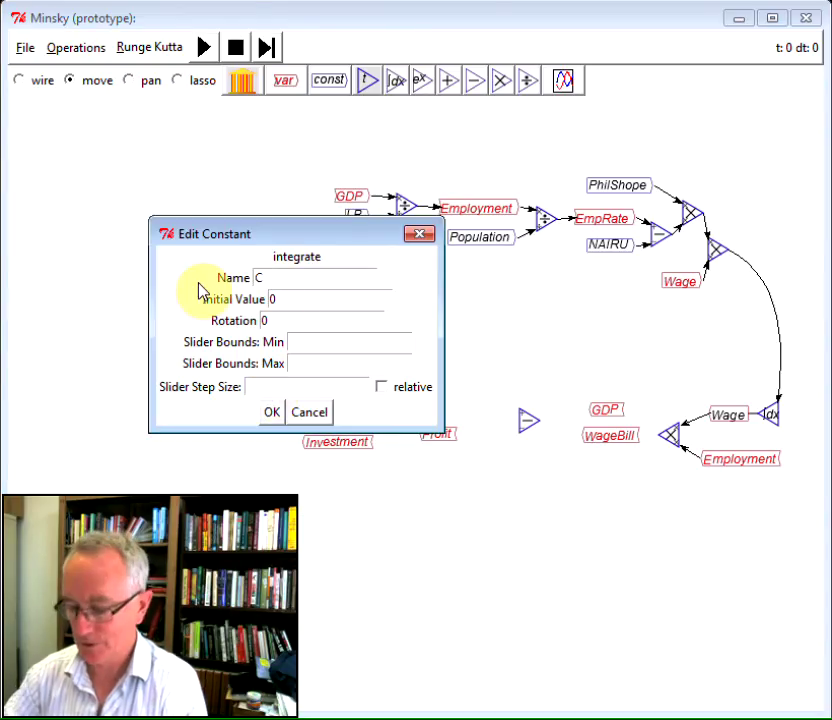
pyautogui.write('apital')
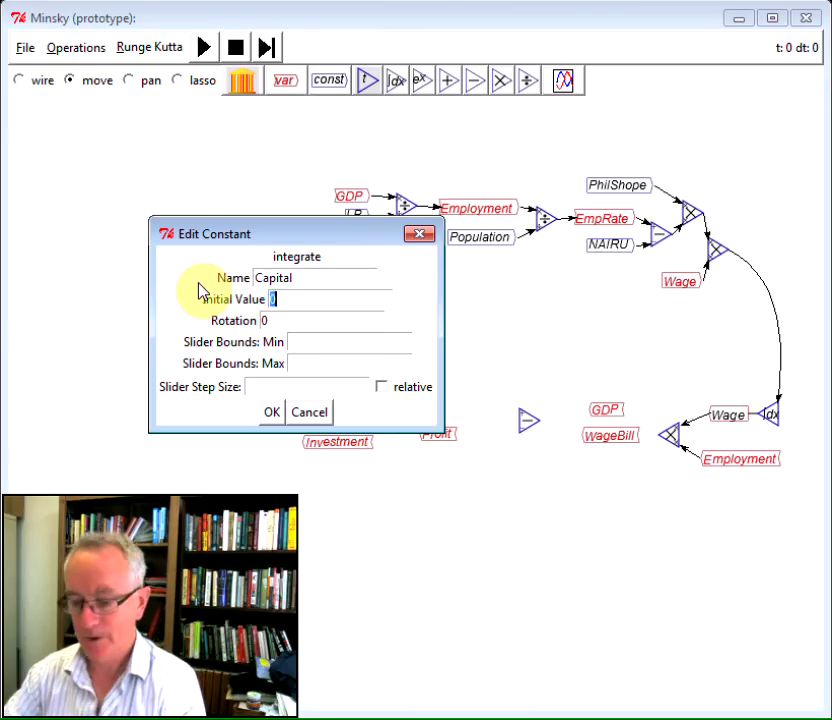
pyautogui.write('350')
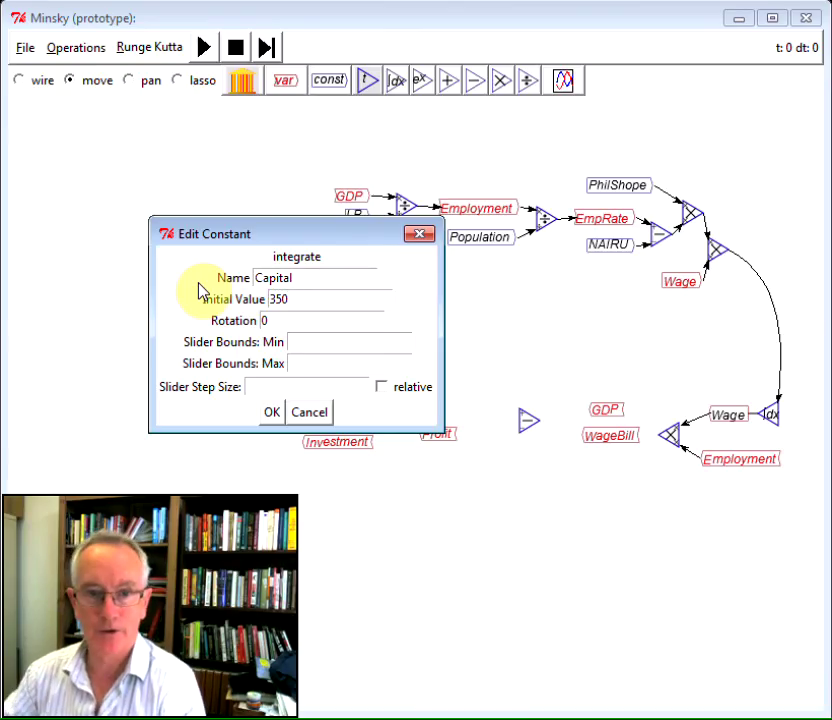
pyautogui.click(270, 412)
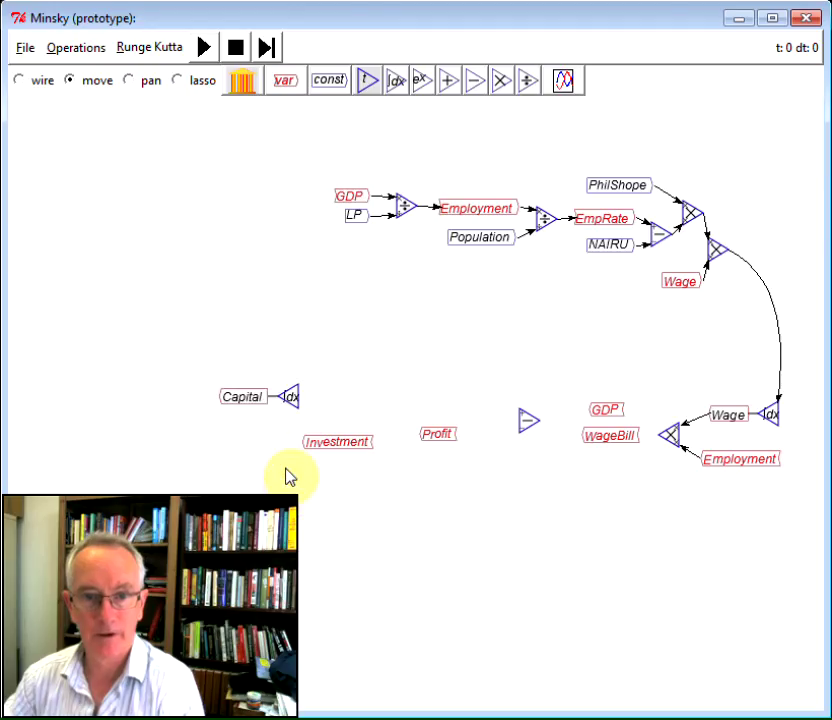
pyautogui.moveTo(244, 396); pyautogui.dragTo(230, 440)
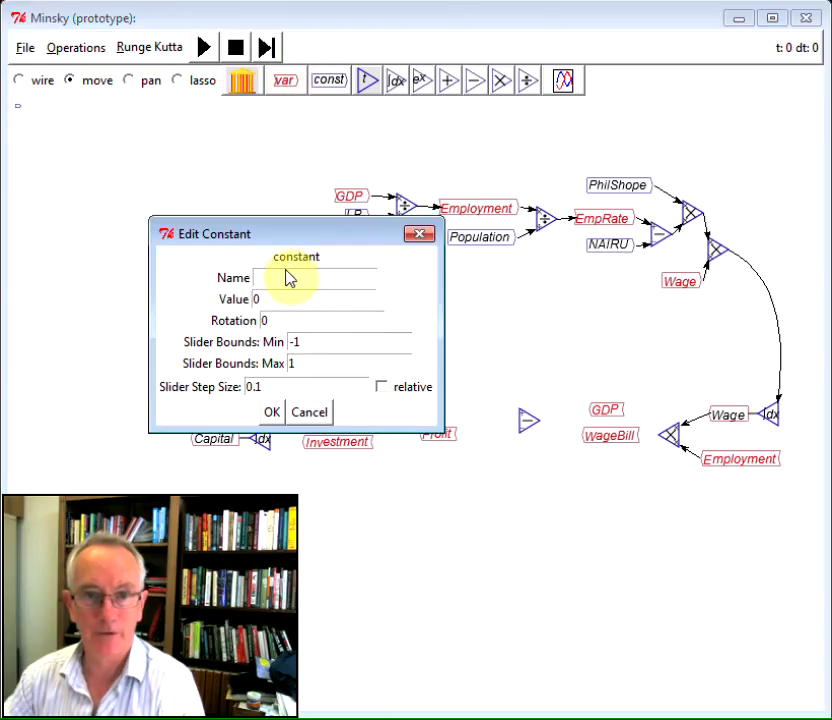
# Step: Add a constant v with value 3 beneath Capital
pyautogui.write('v')
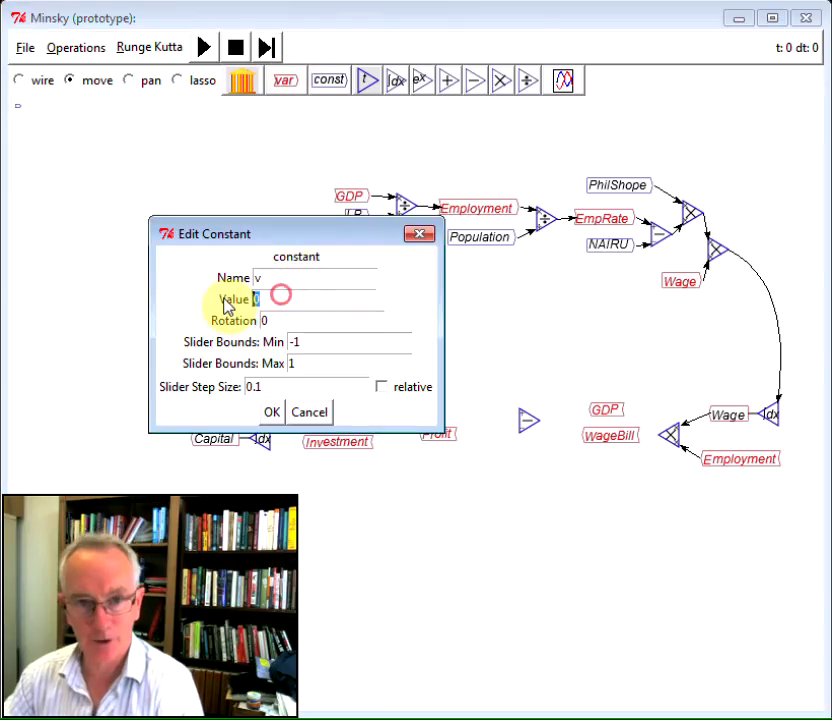
pyautogui.write('3')
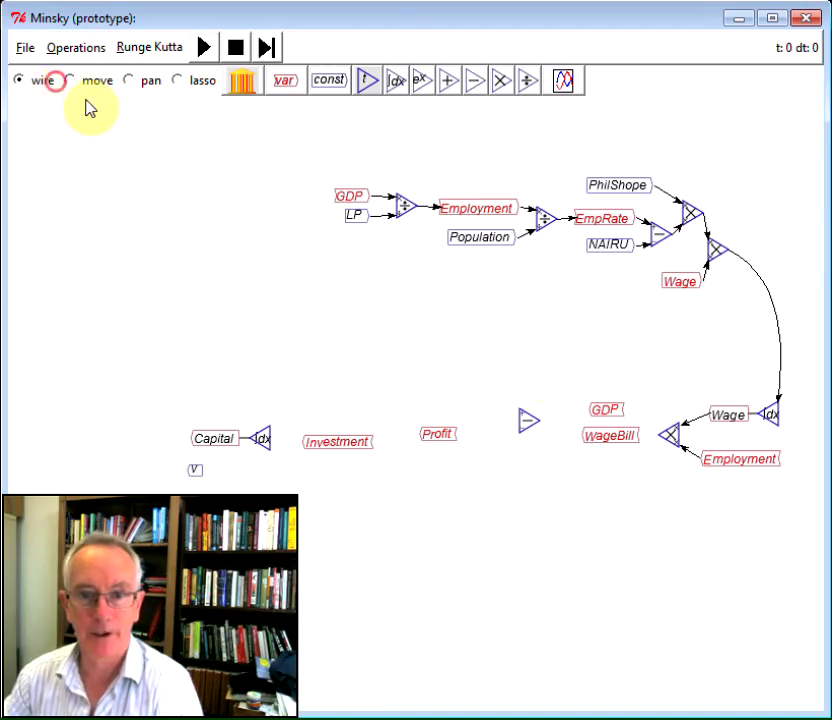
pyautogui.moveTo(664, 440)
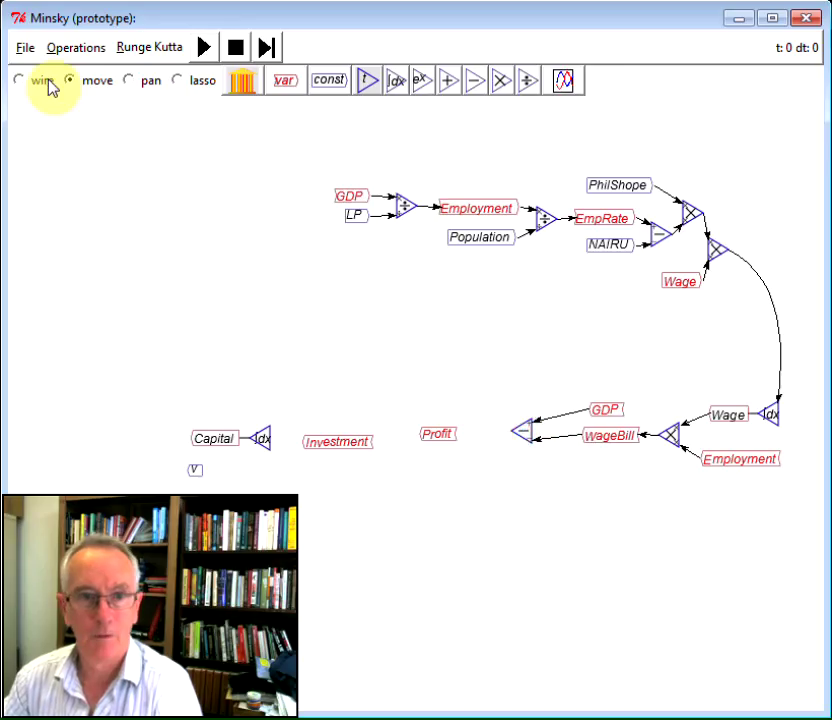
# Step: Wire WageBill through Profit and Investment into Capital, and Capital over v back to GDP
pyautogui.click(18, 80)
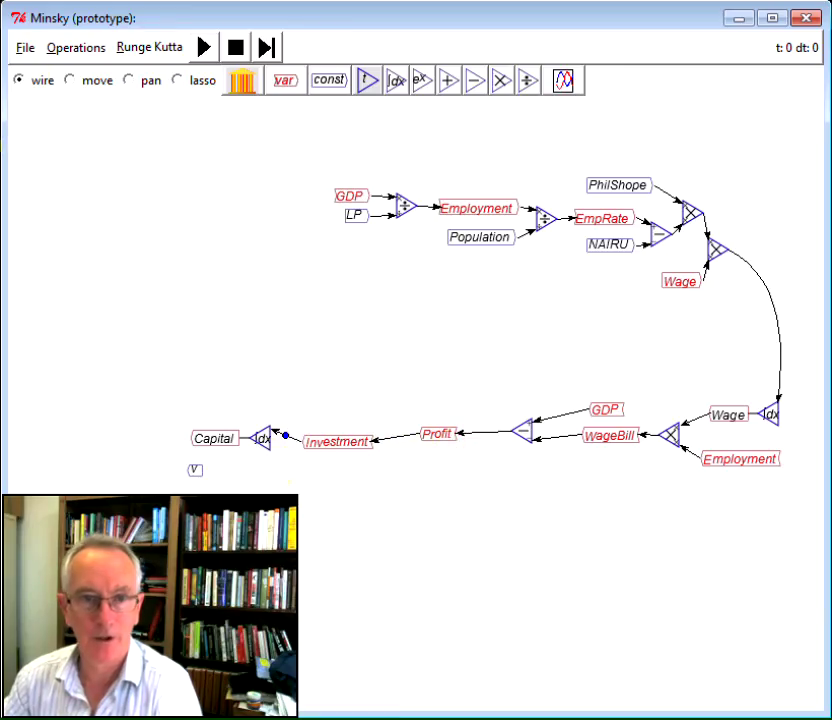
pyautogui.click(68, 80)
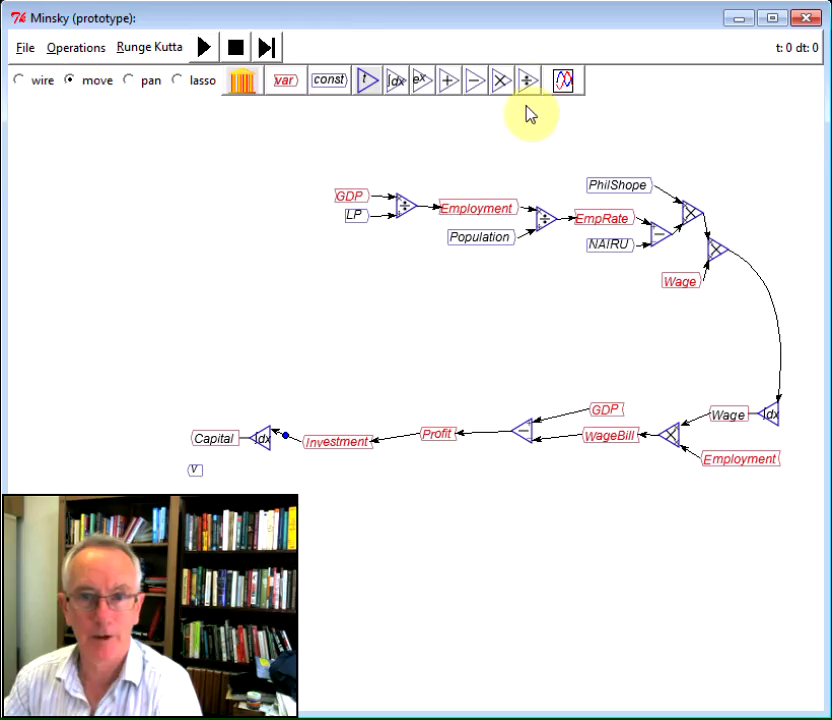
pyautogui.moveTo(158, 462)
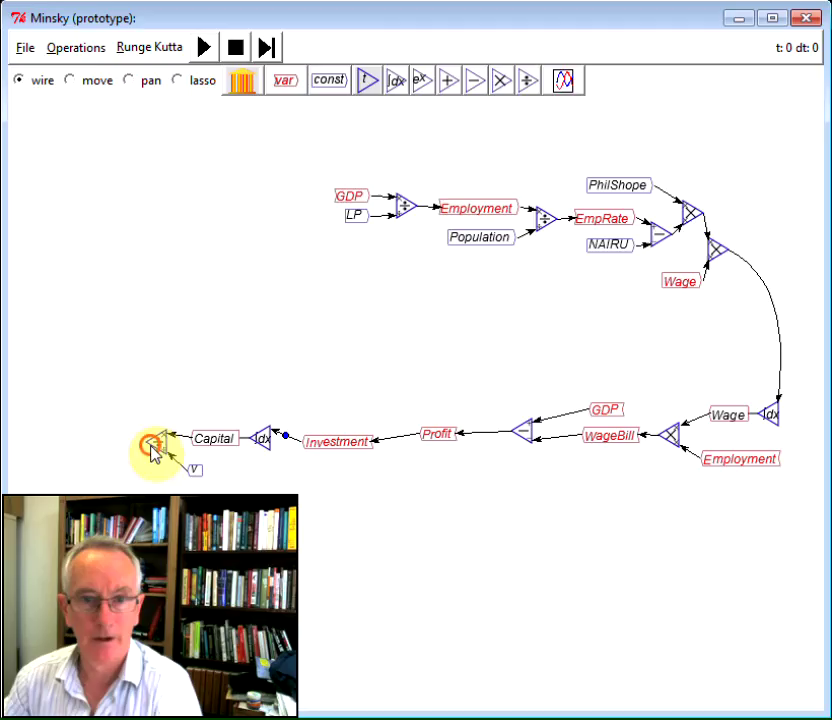
pyautogui.moveTo(156, 442); pyautogui.dragTo(344, 198)
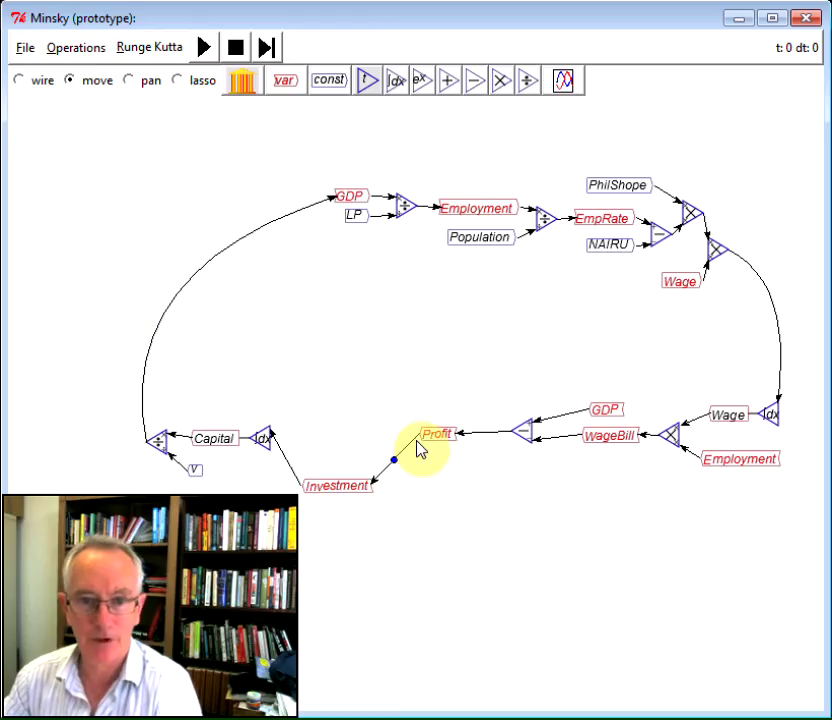
pyautogui.moveTo(436, 432); pyautogui.dragTo(436, 492)
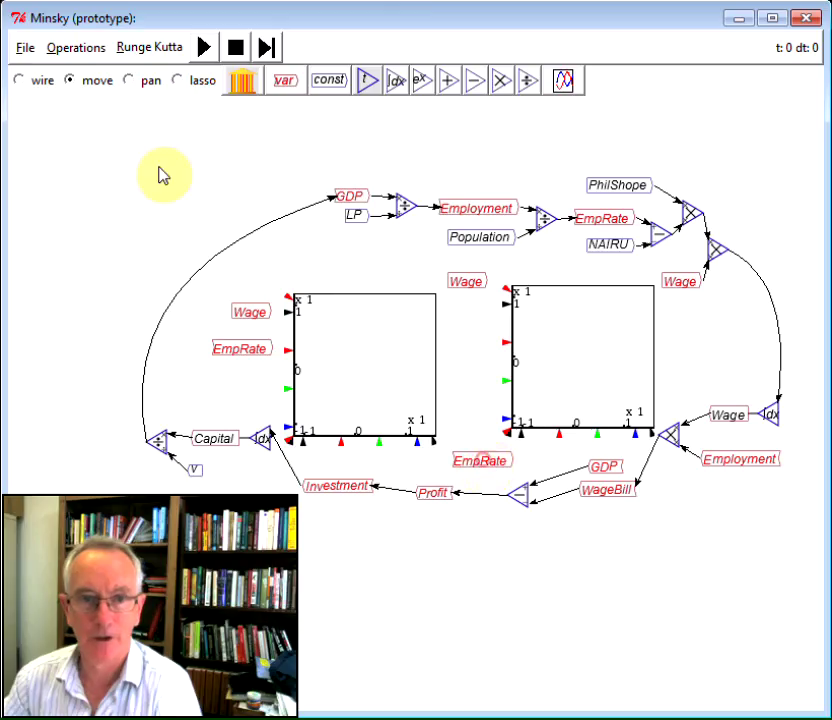
# Step: Finish wiring Wage and EmpRate into the second plot's y and x ports and return to move mode
pyautogui.click(20, 80)
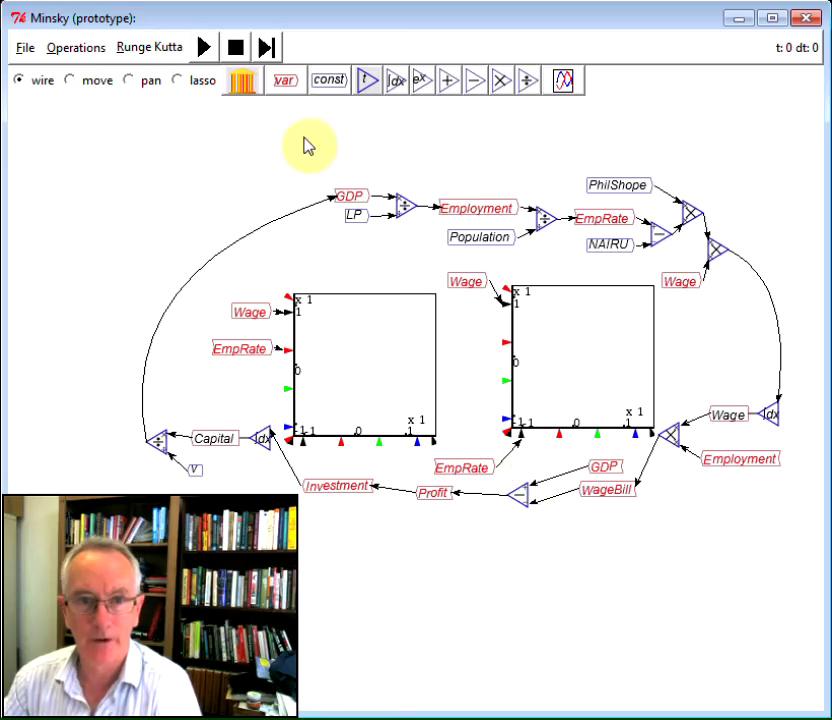
pyautogui.click(68, 80)
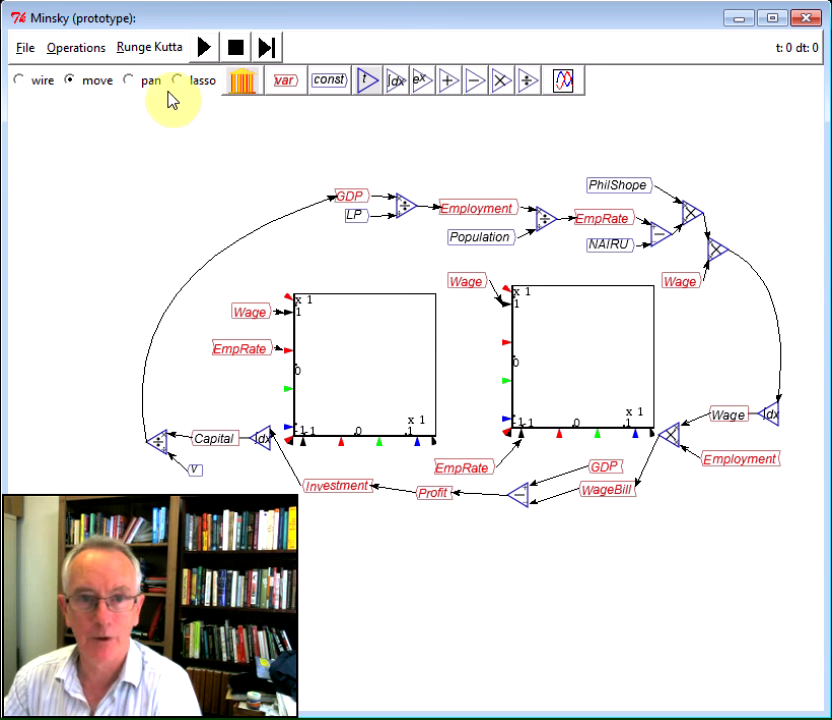
# Step: Run the simulation to show the wage and employment cycles, then stop it
pyautogui.click(204, 46)
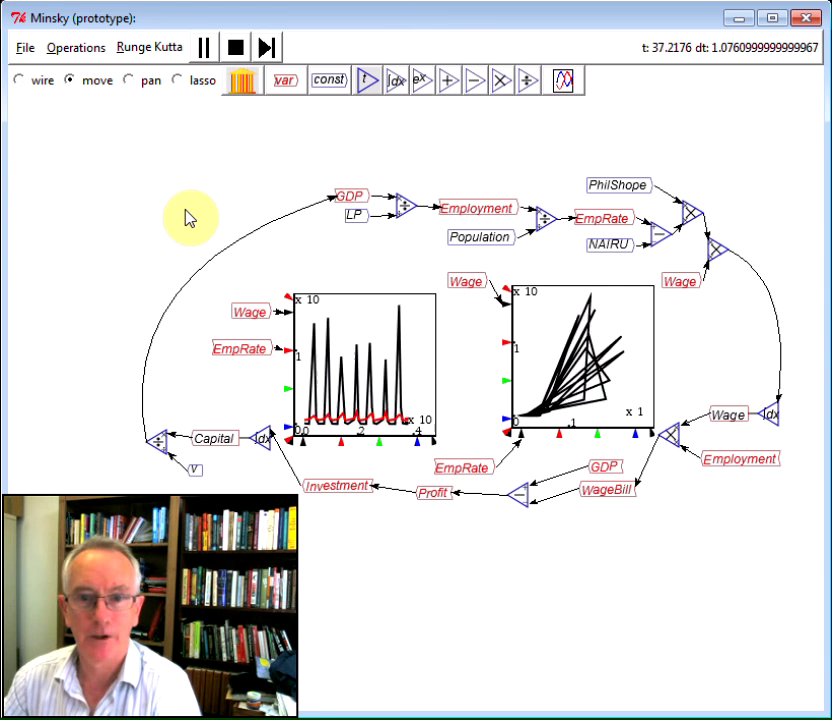
pyautogui.click(204, 48)
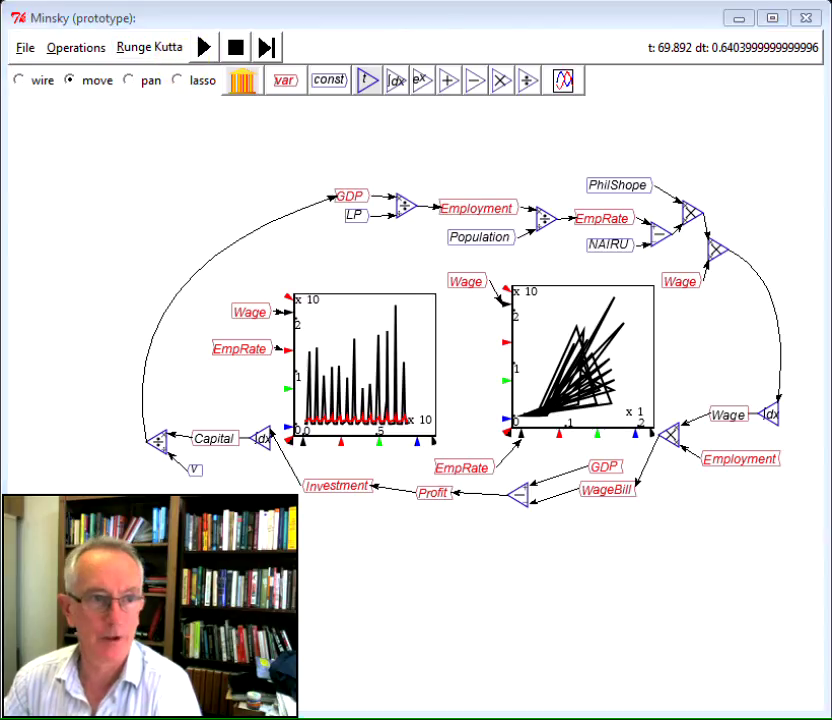
# Step: Set the Runge-Kutta maximum step size to 0.01 and rerun the simulation
pyautogui.click(148, 48)
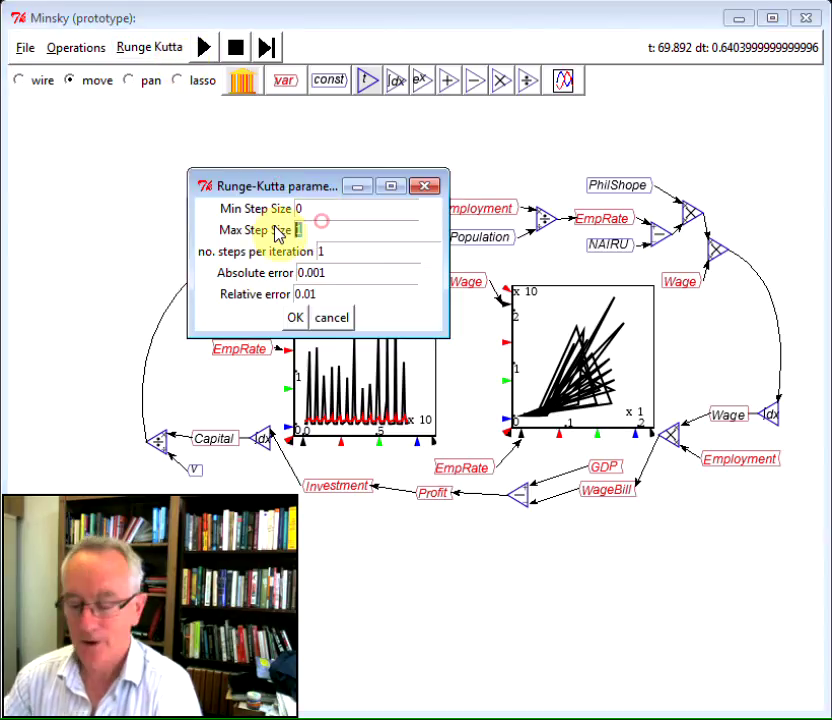
pyautogui.write('.01')
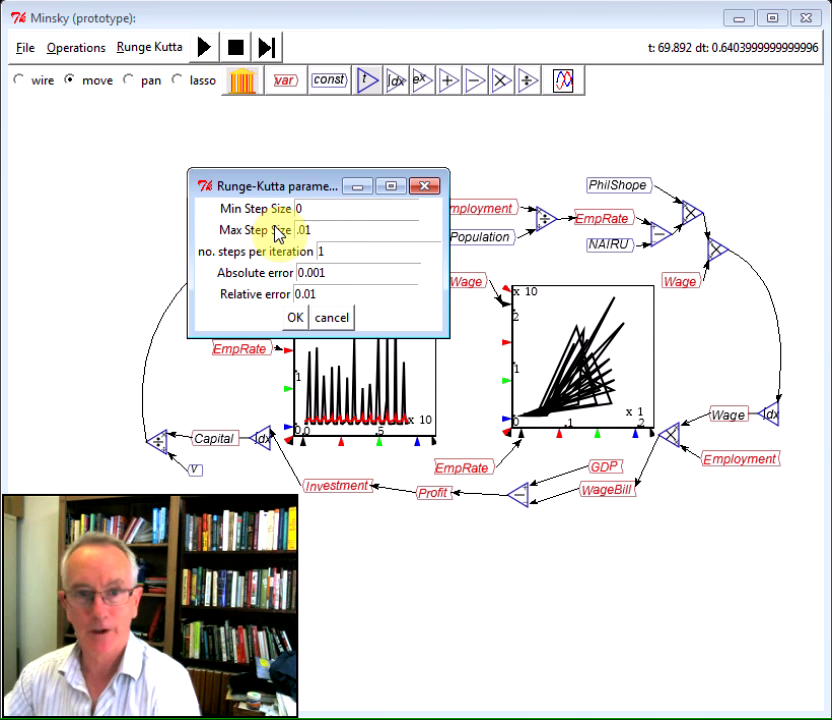
pyautogui.click(296, 316)
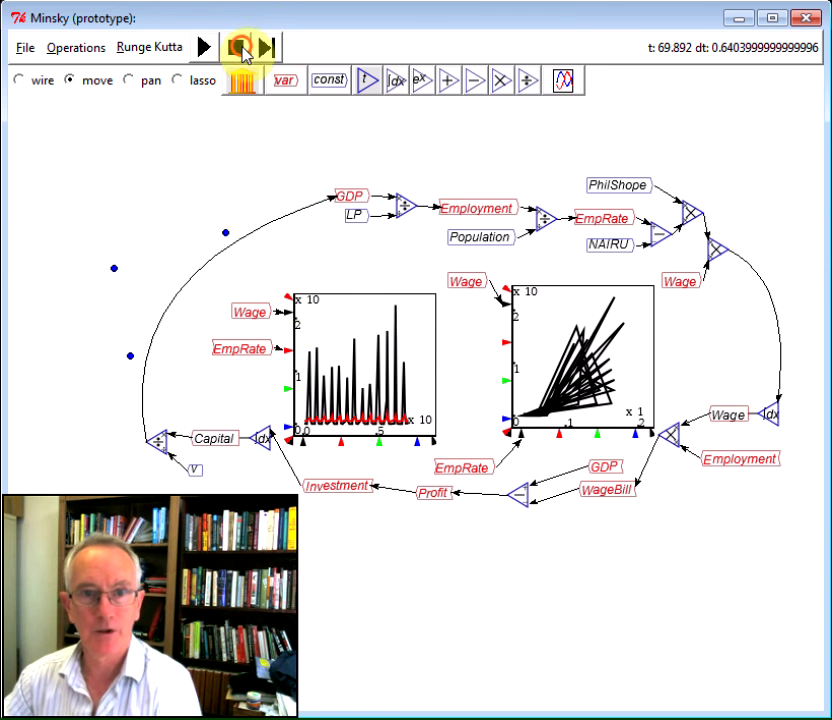
pyautogui.click(236, 46)
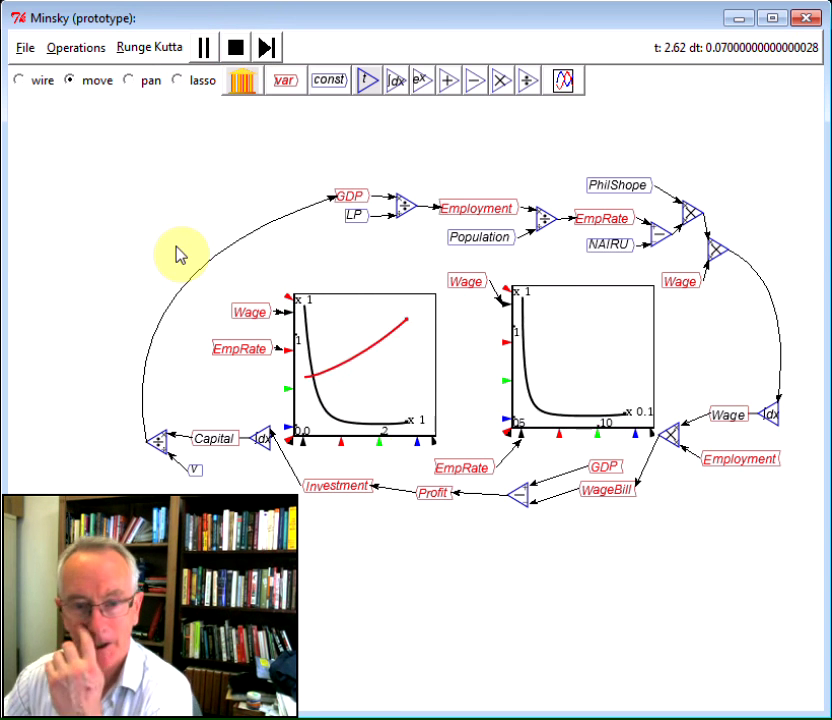